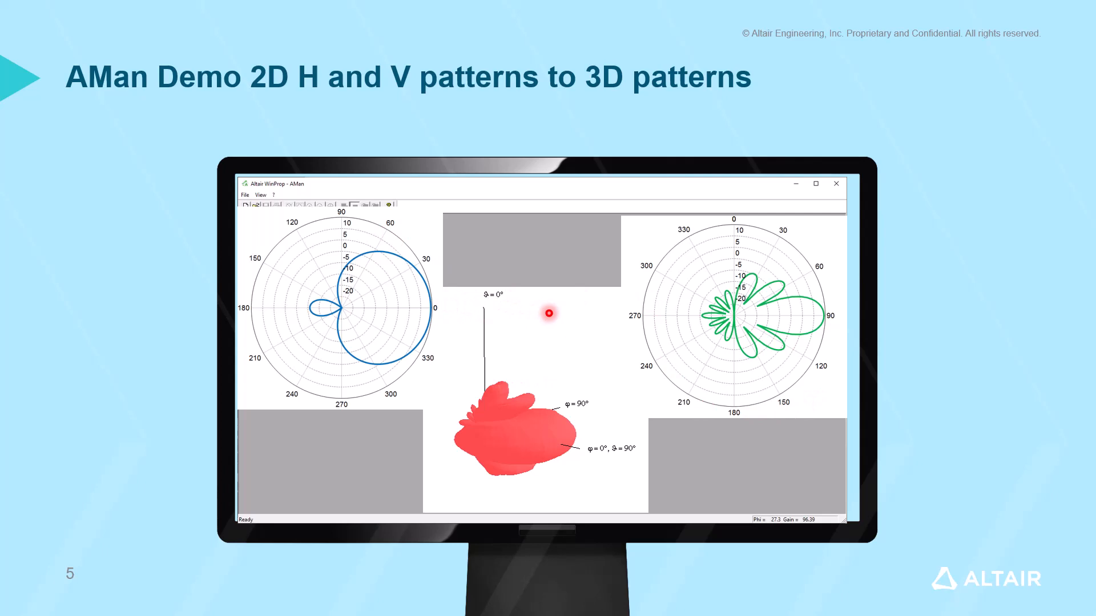
mouse_move(454, 490)
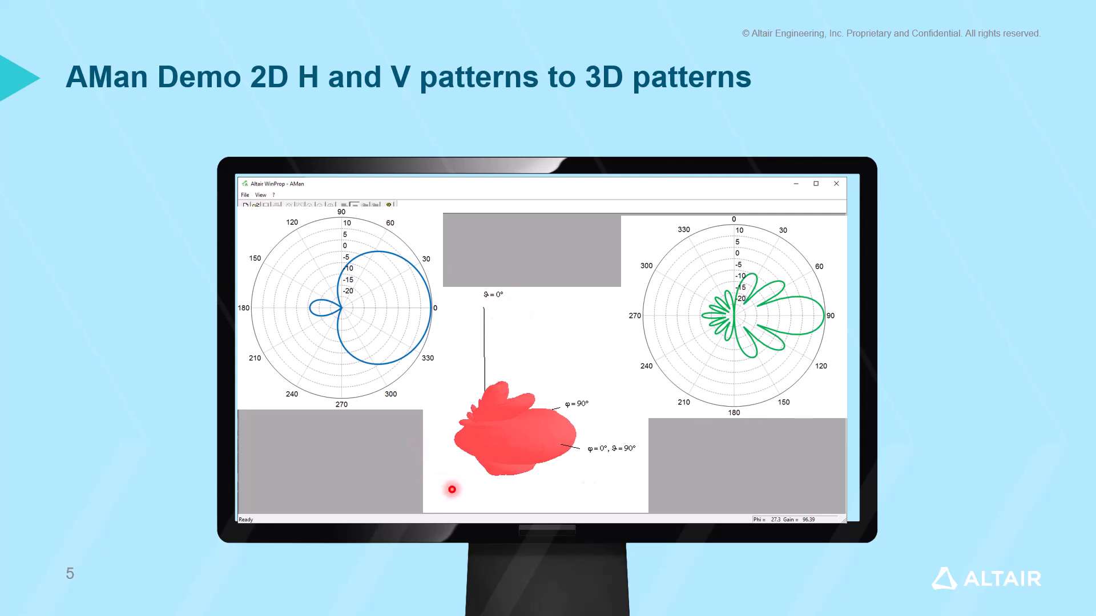
mouse_move(603, 482)
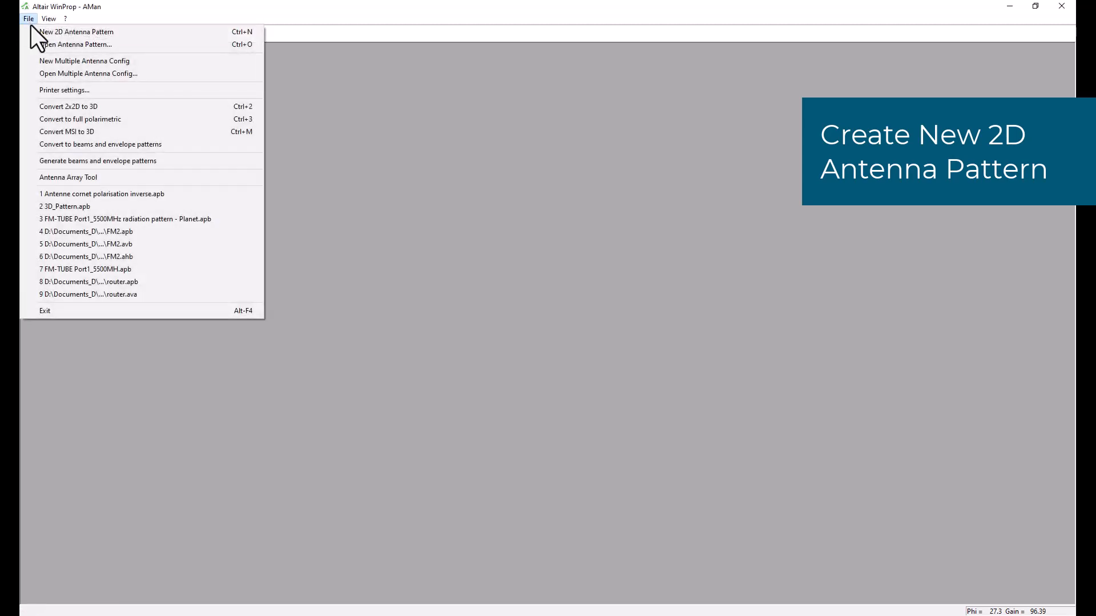
- Start a new 2D antenna pattern and bring up the bitmap options to load the blue image
click(83, 32)
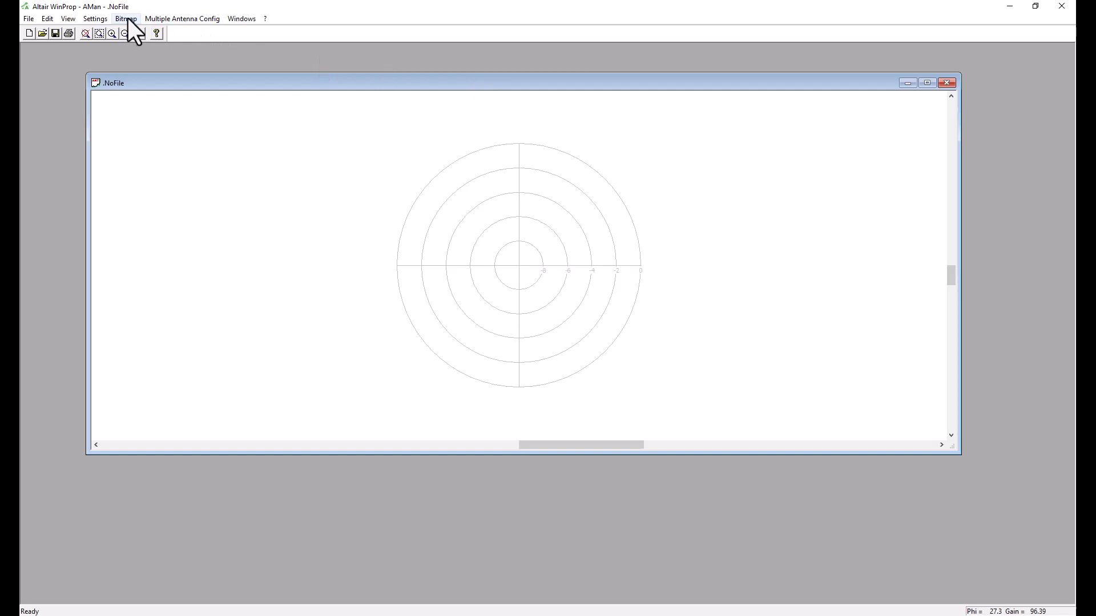
click(125, 19)
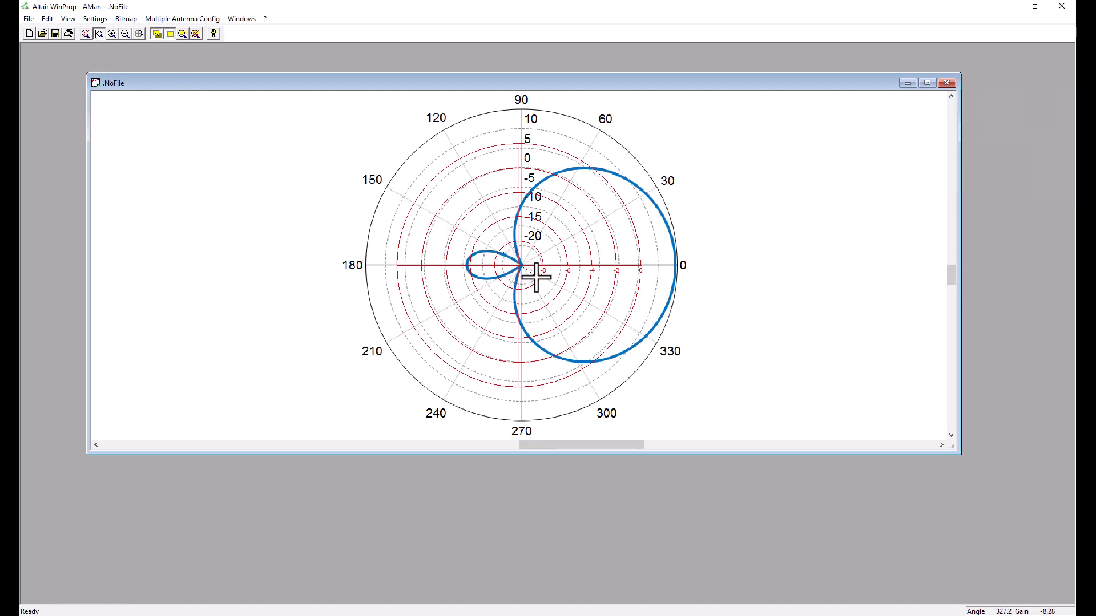
- Zoom to the graph centre and drag the pattern image centre onto the polar origin
click(112, 33)
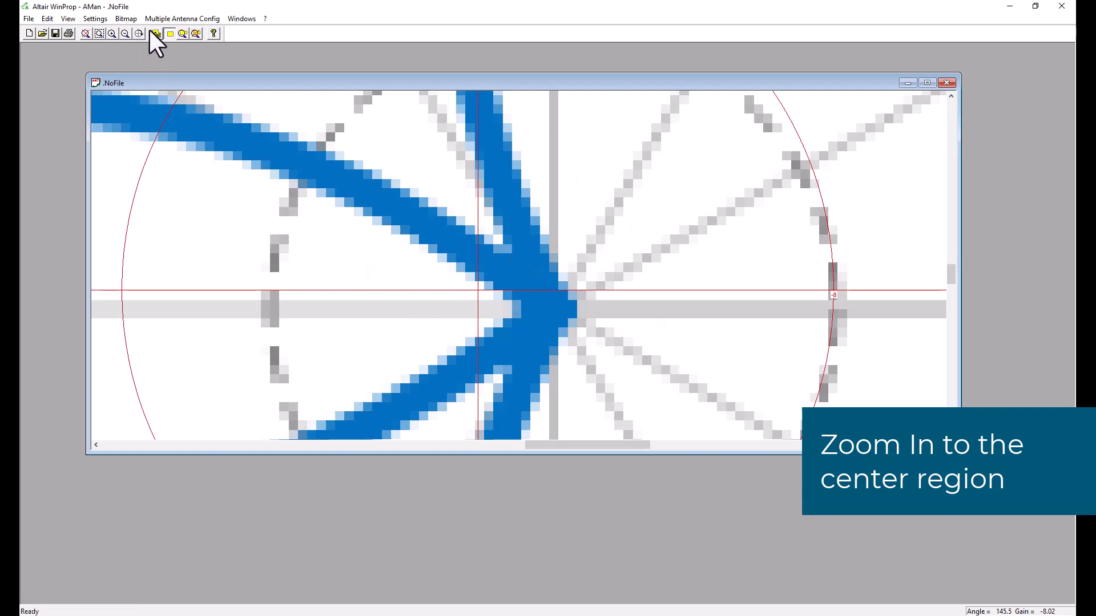
click(153, 33)
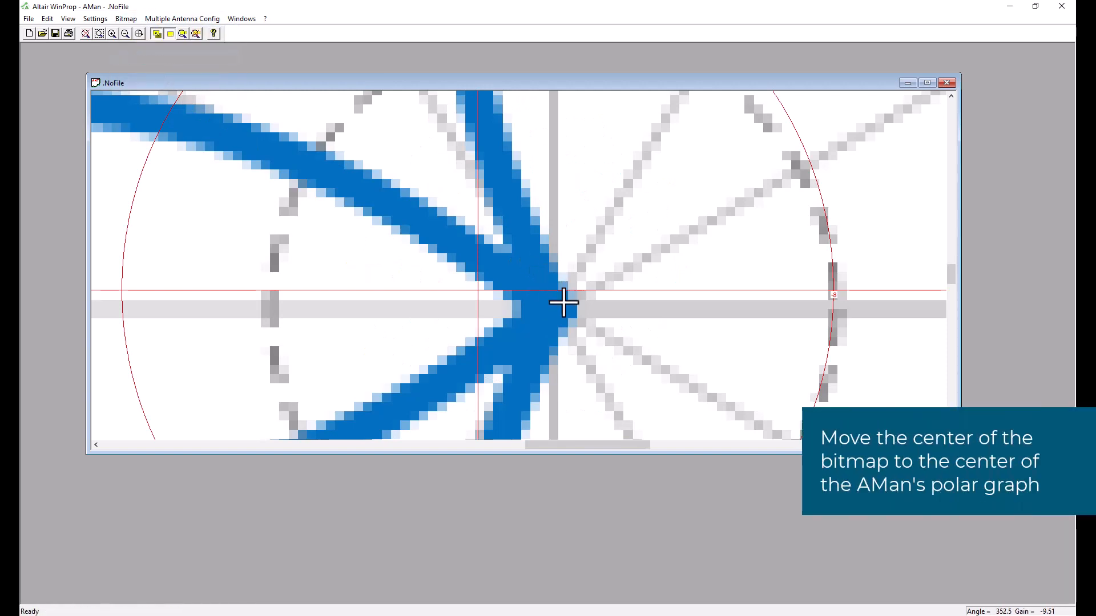
drag(562, 301, 477, 290)
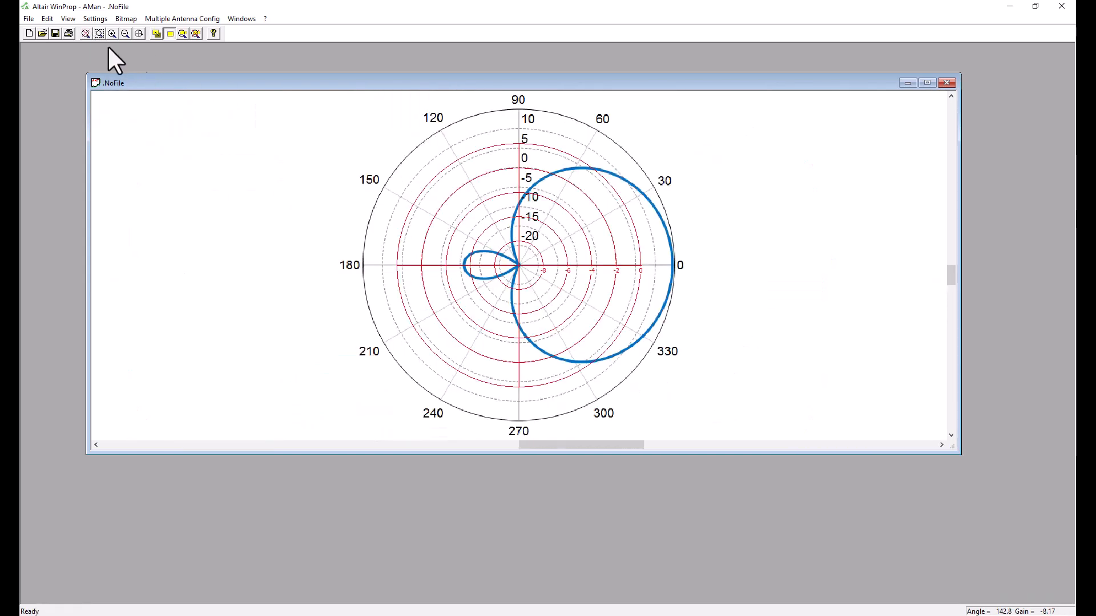
- Adjust the bitmap zoom factor so the image rings match the polar grid
click(126, 19)
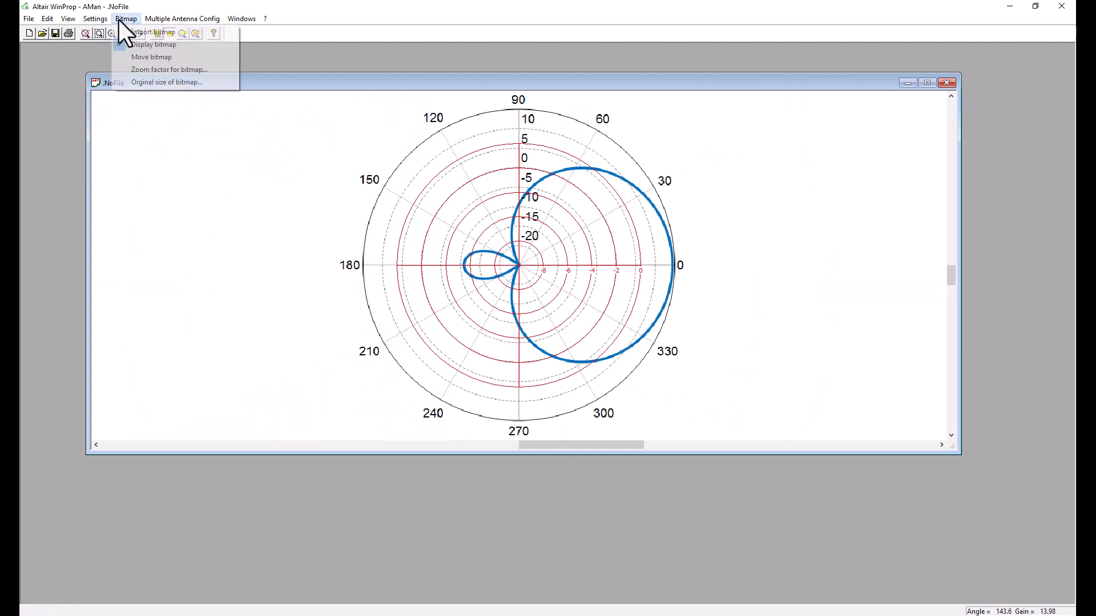
mouse_move(169, 68)
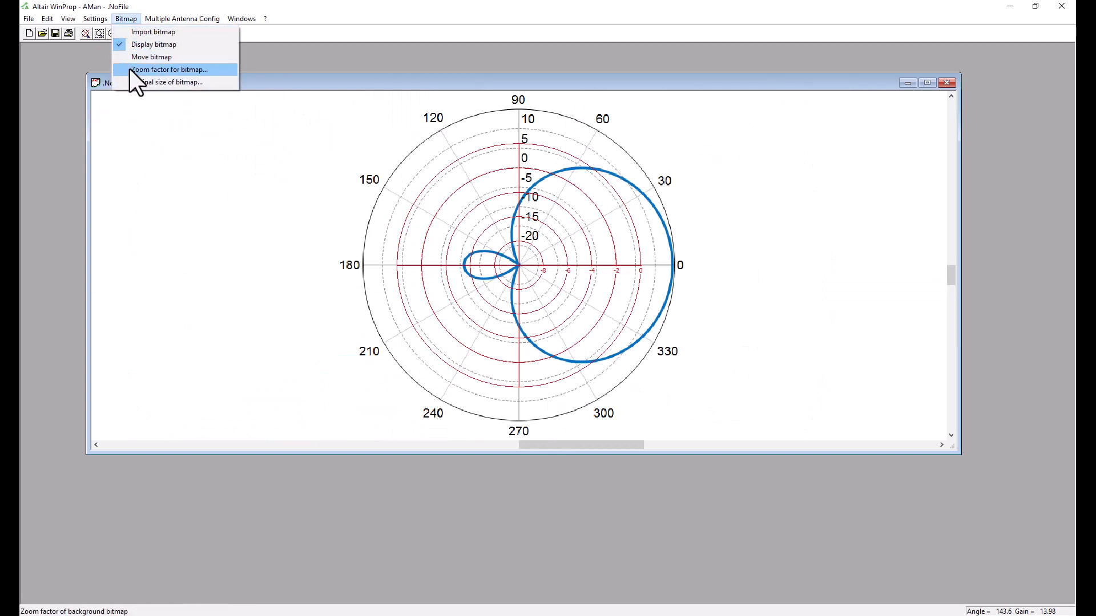
click(169, 69)
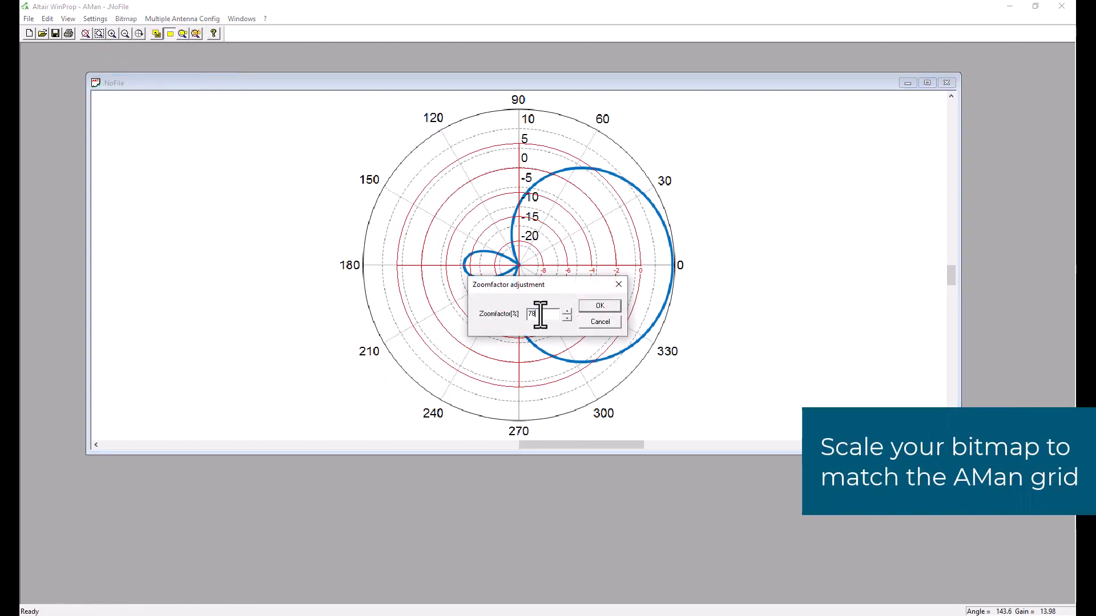
click(599, 306)
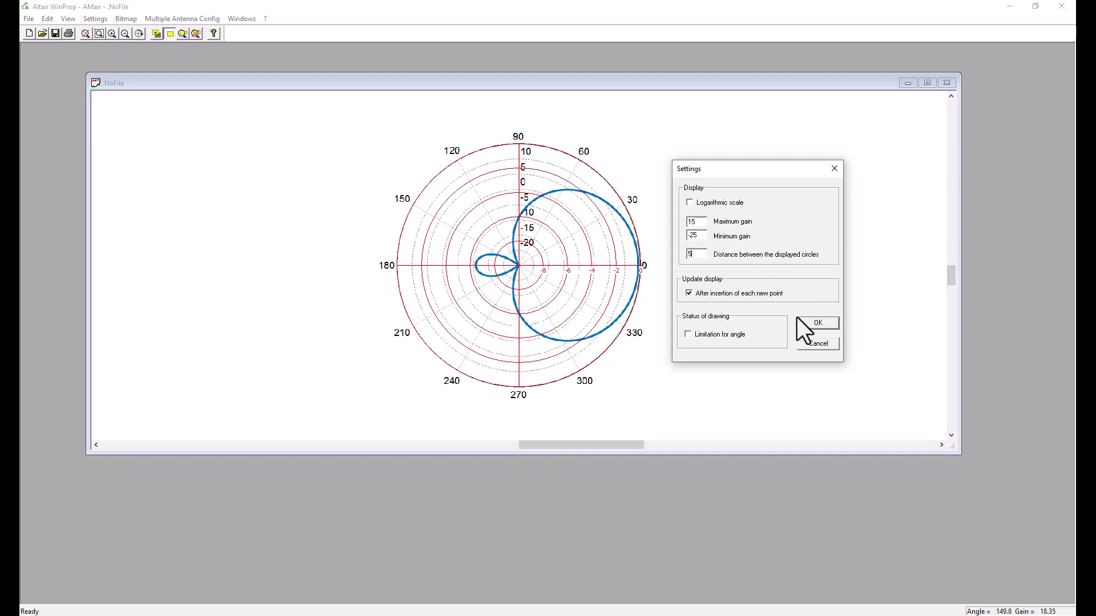
- Confirm the 15 to −25 dB display settings and make the new pattern horizontal
click(818, 322)
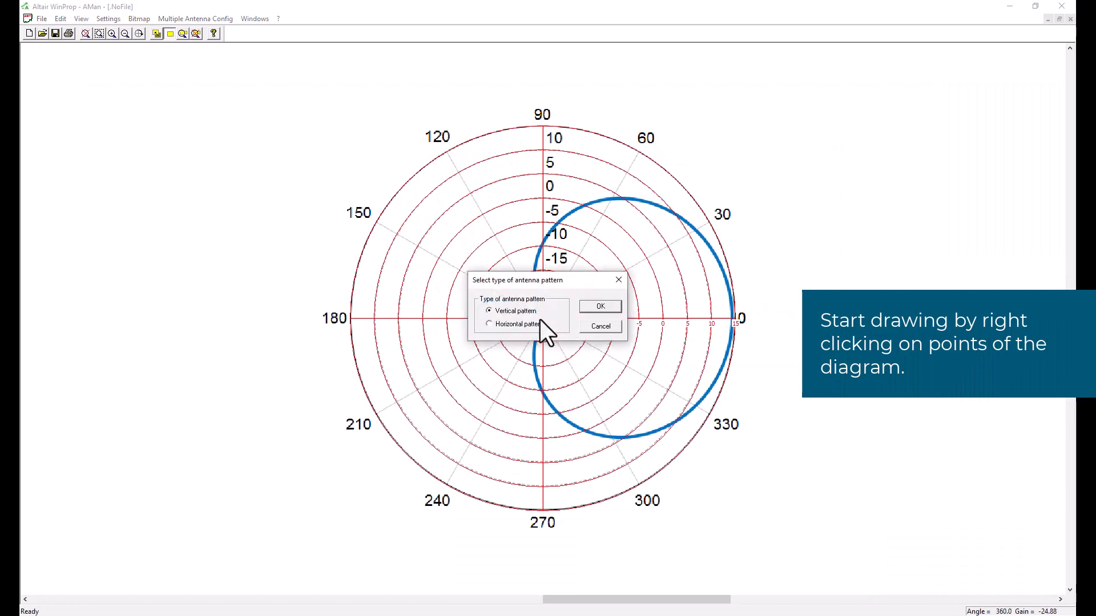
click(599, 306)
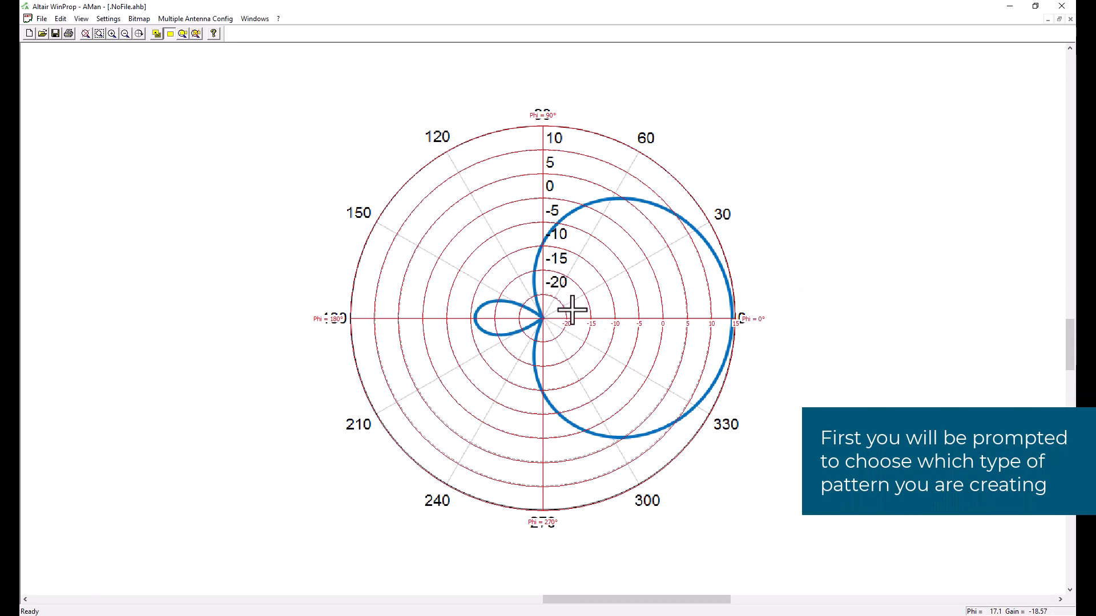
mouse_move(535, 276)
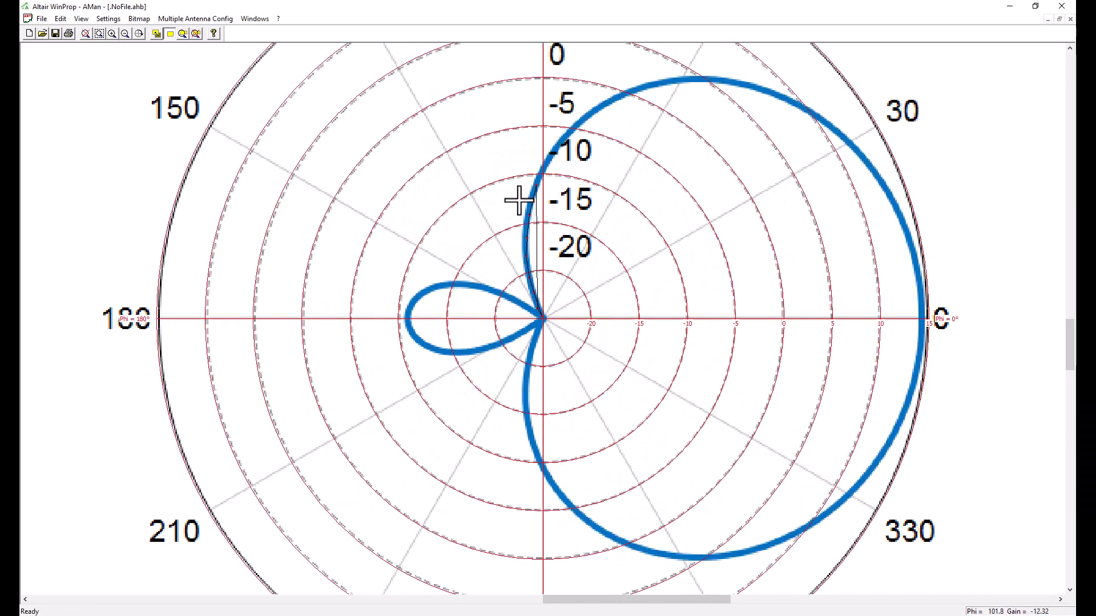
mouse_move(632, 94)
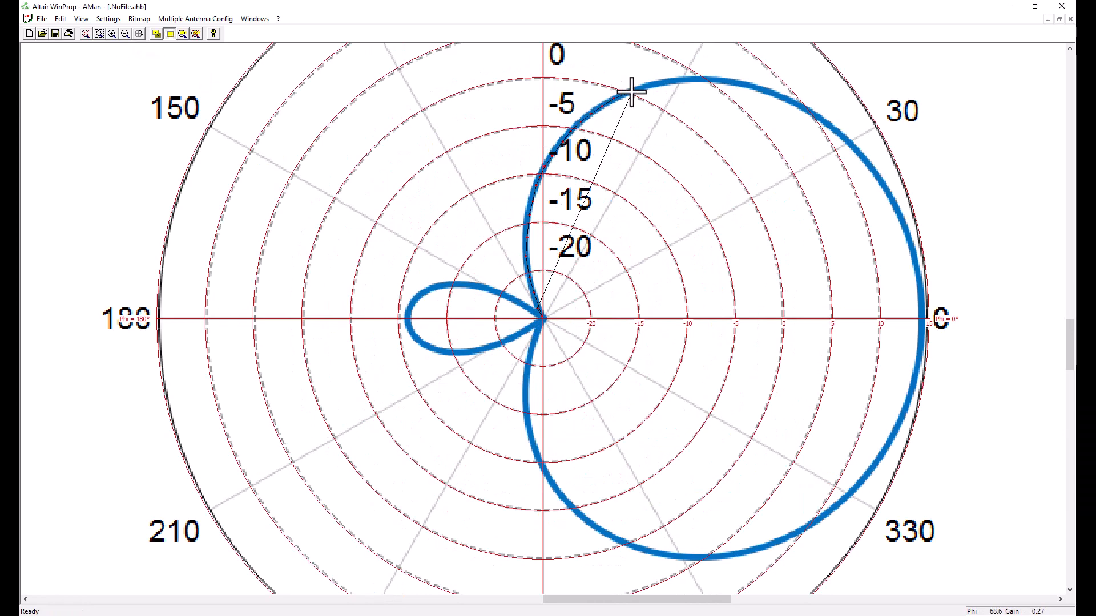
mouse_move(820, 117)
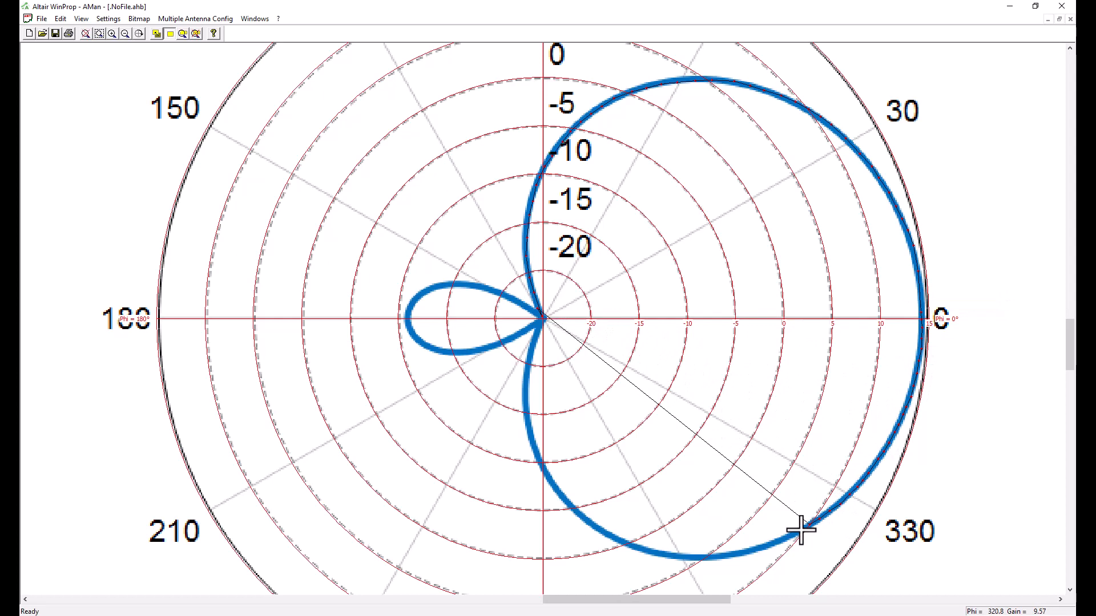
mouse_move(646, 567)
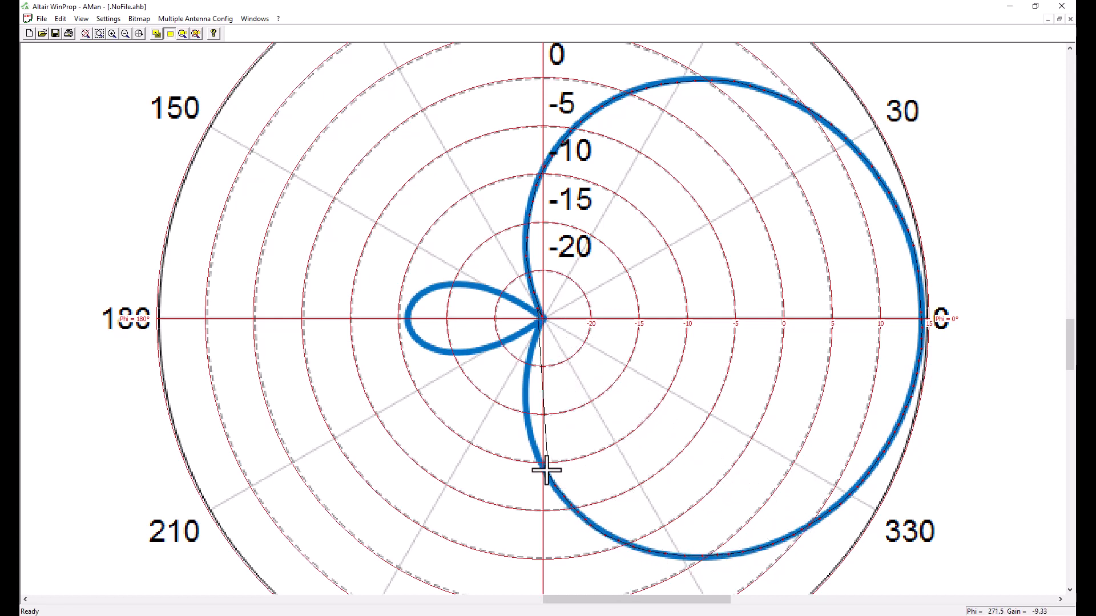
mouse_move(534, 340)
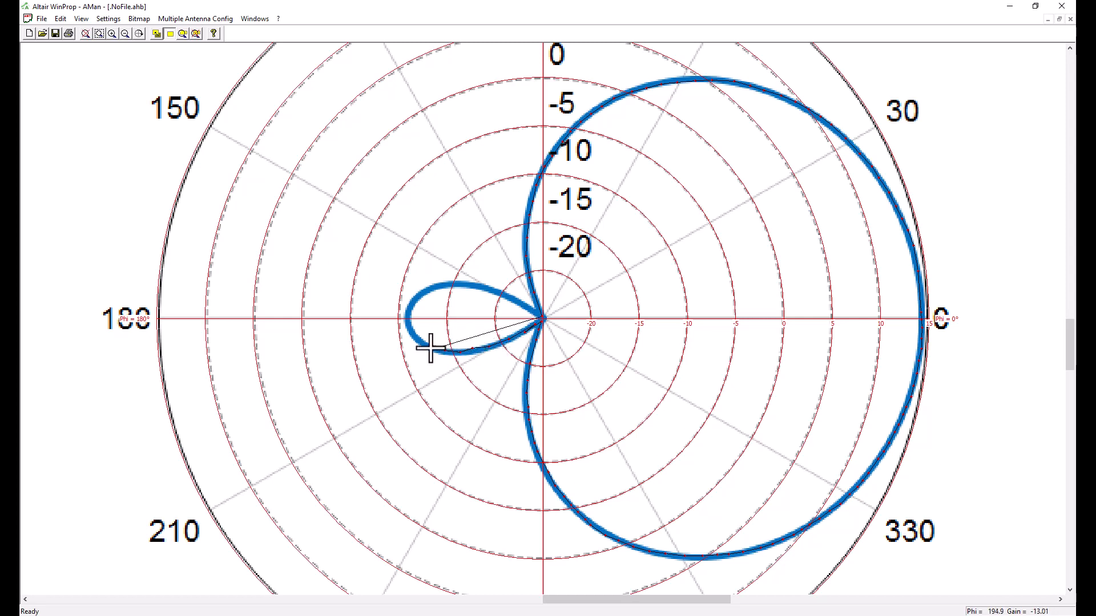
mouse_move(527, 312)
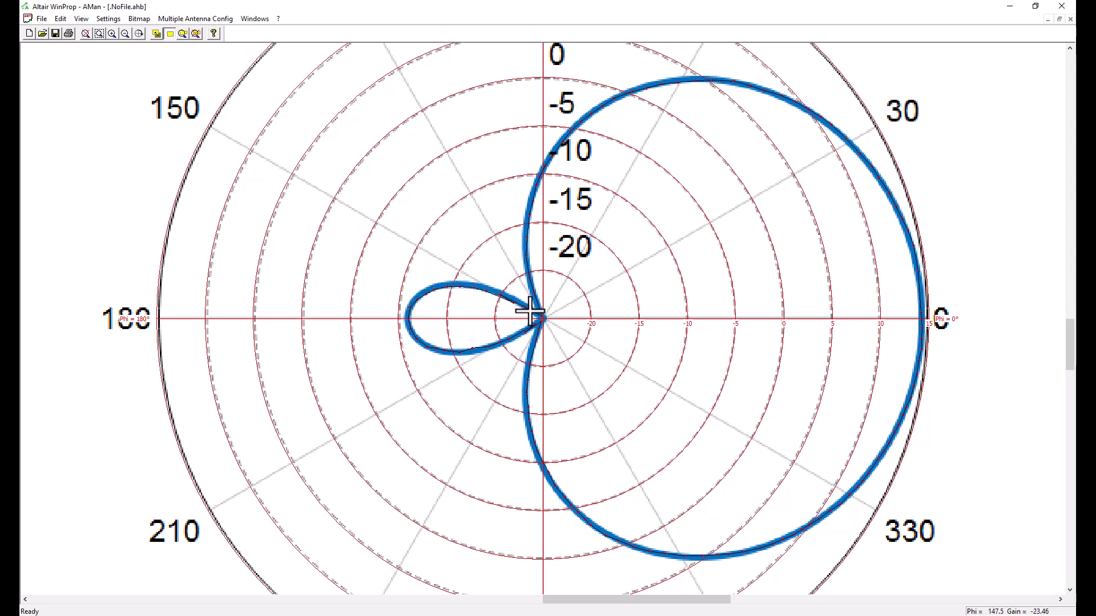
mouse_move(689, 343)
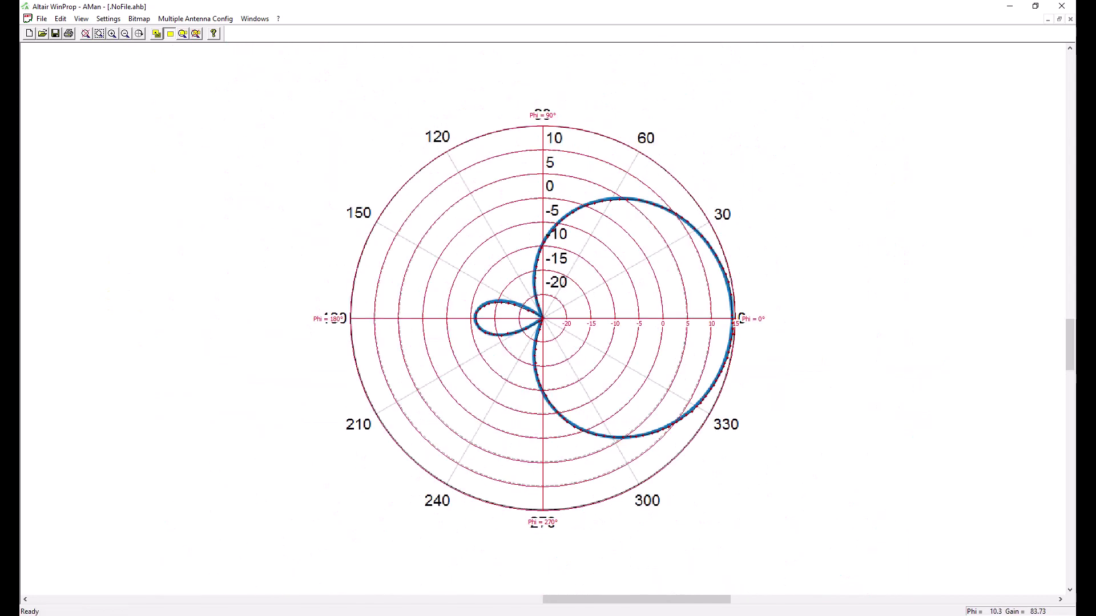
mouse_move(137, 53)
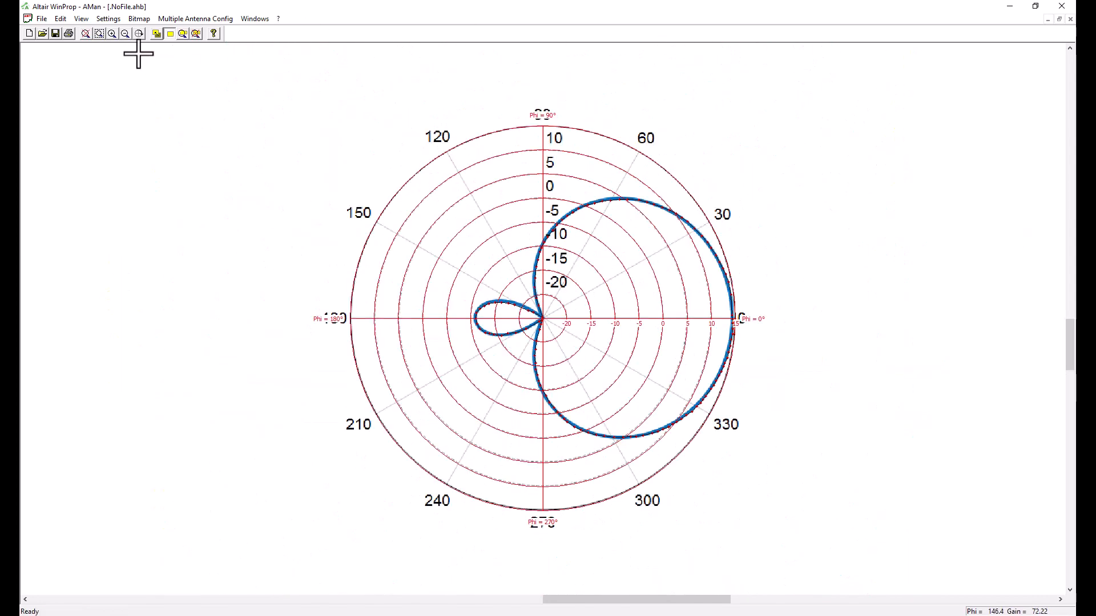
- Interpolate the traced horizontal pattern at 1-degree increments into a red curve
click(59, 18)
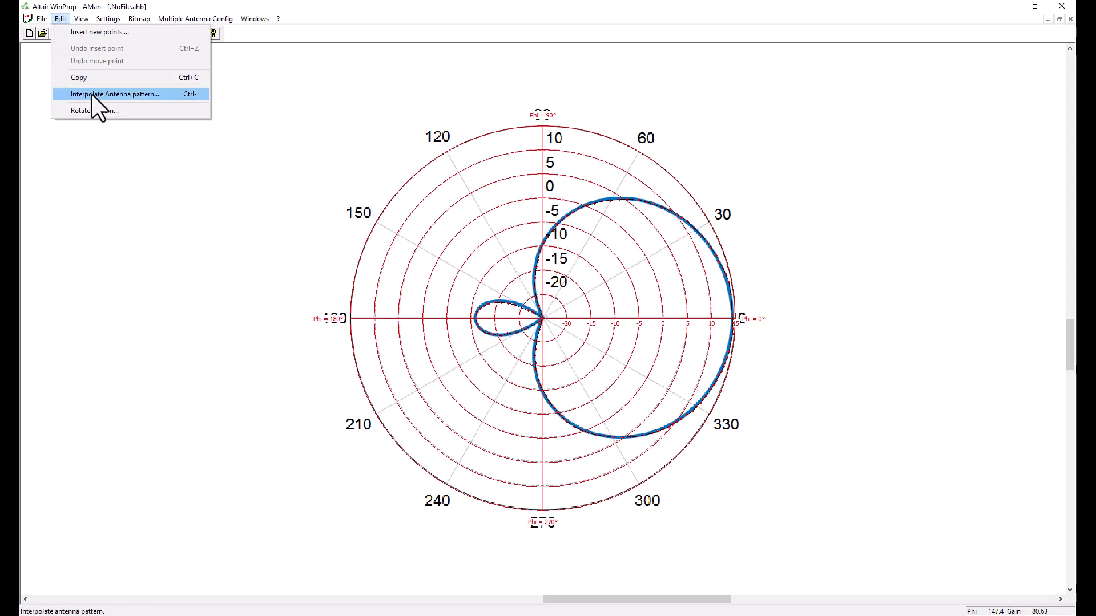
click(119, 93)
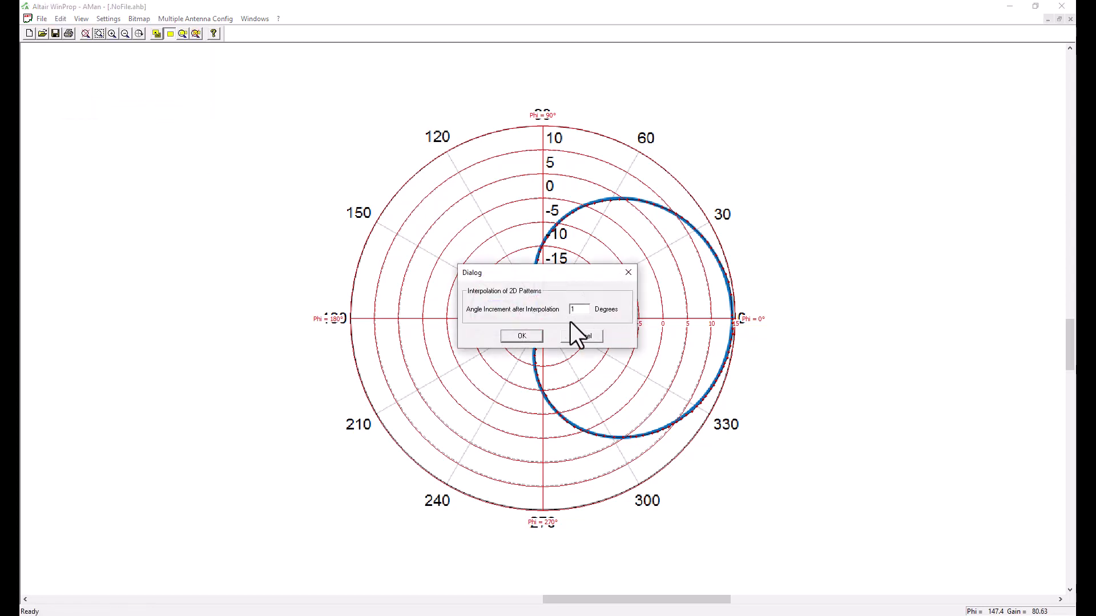
click(520, 336)
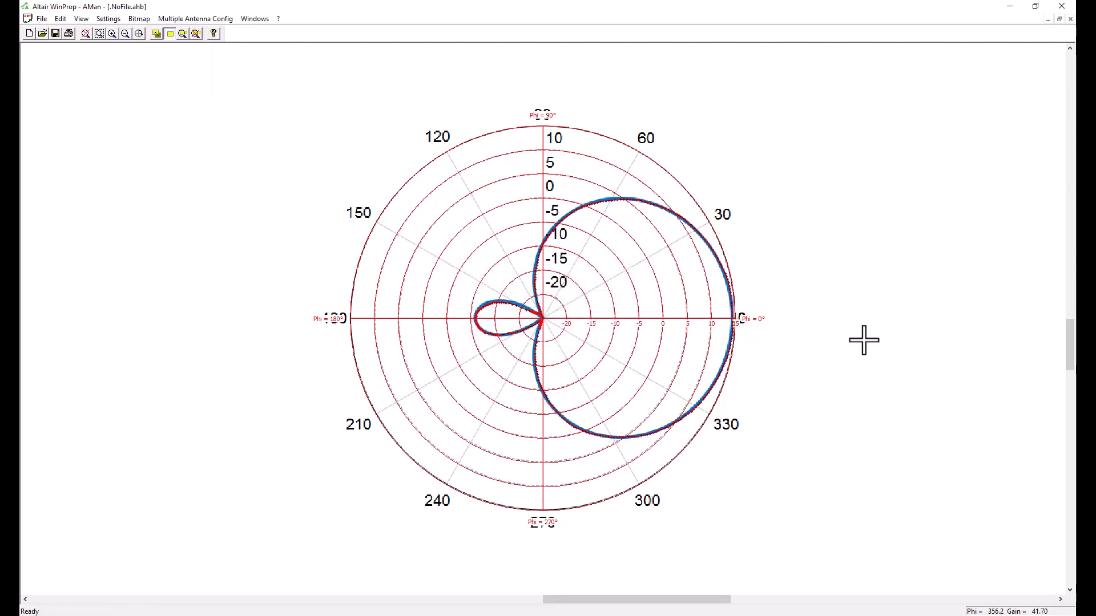
click(34, 18)
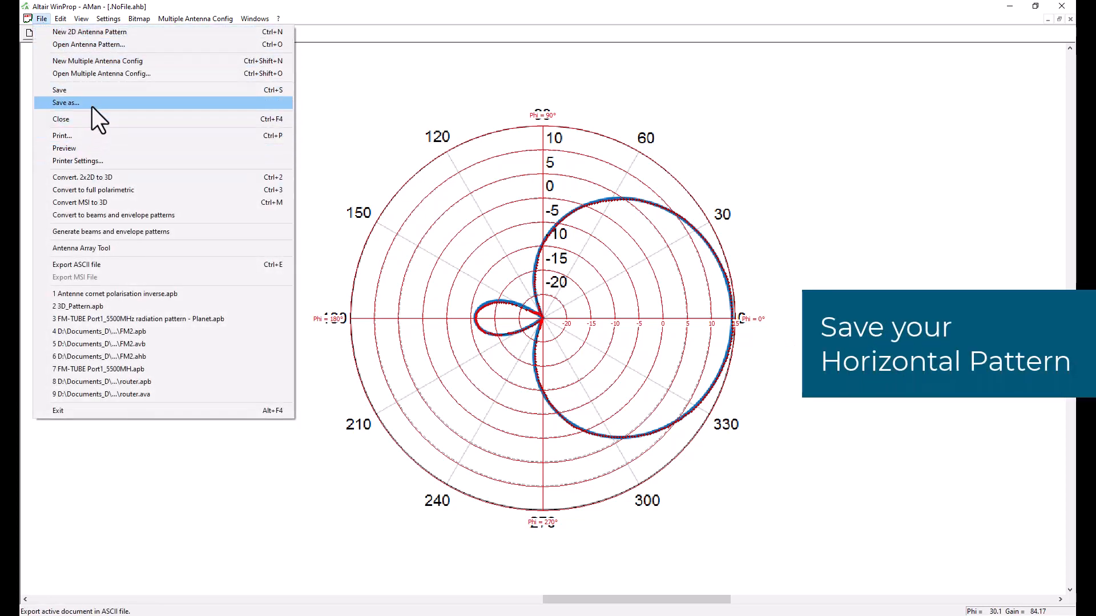
- Save the horizontal pattern as Azimuth in the AMAN_files folder
click(66, 102)
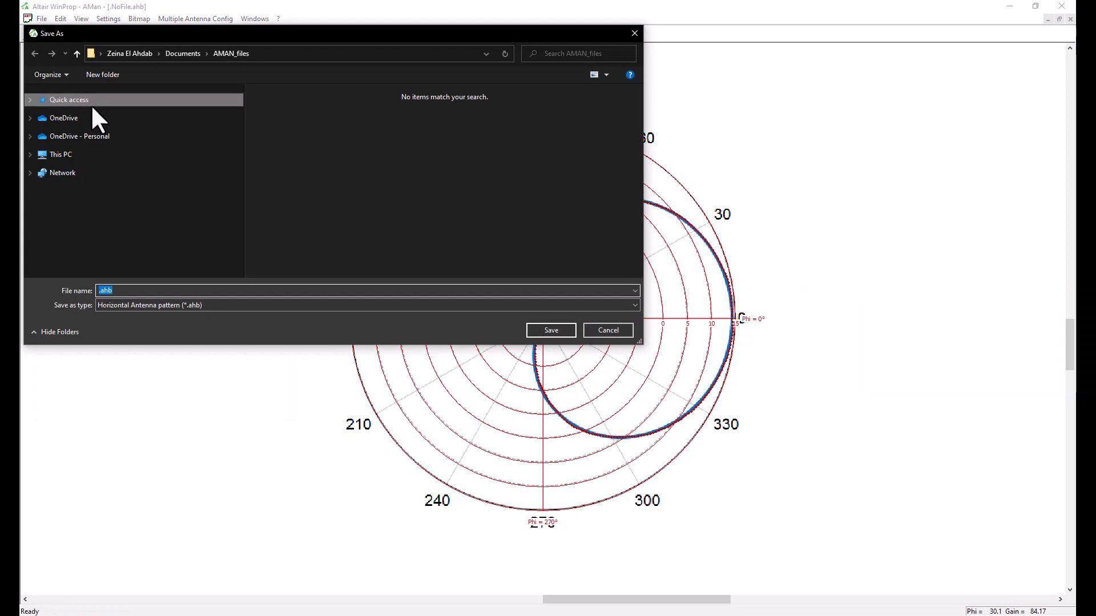
click(105, 291)
text(Azimuth)
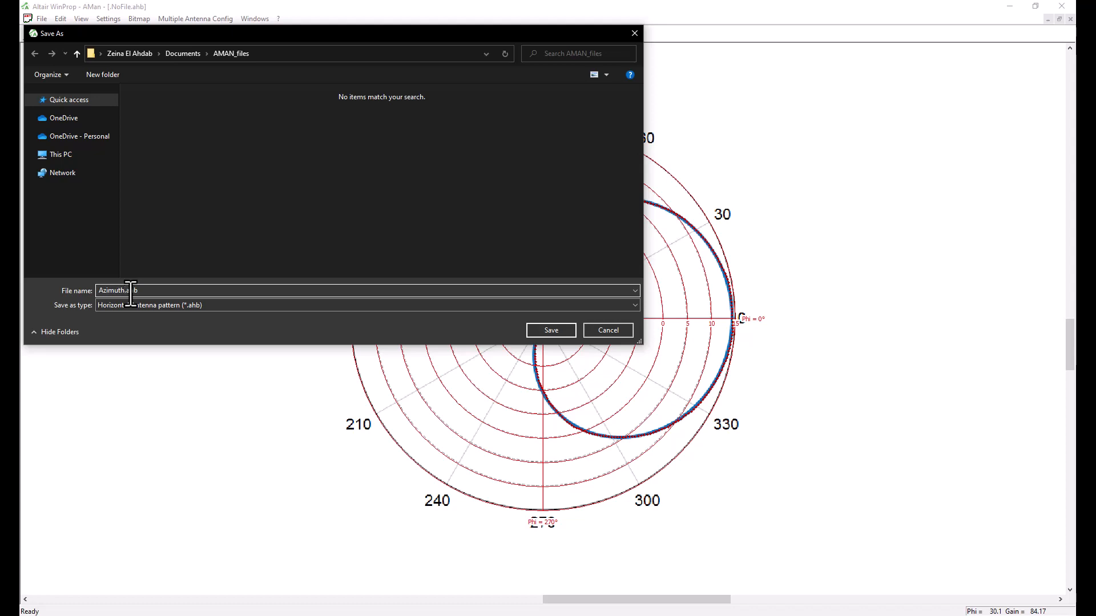
click(552, 330)
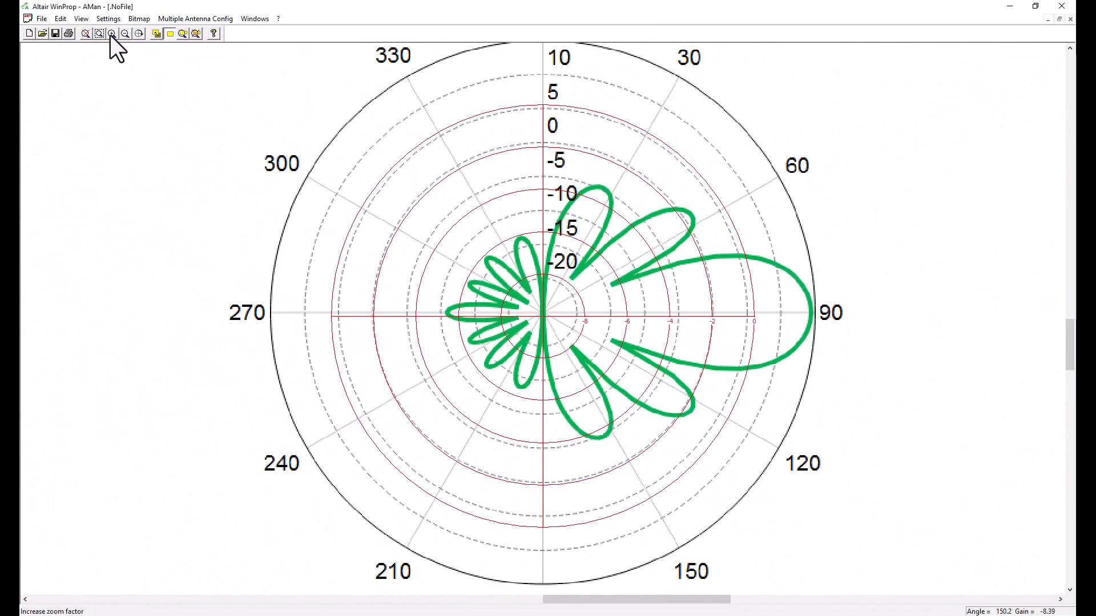
- Enlarge the view of the green lobes and start a vertical pattern over them
click(111, 34)
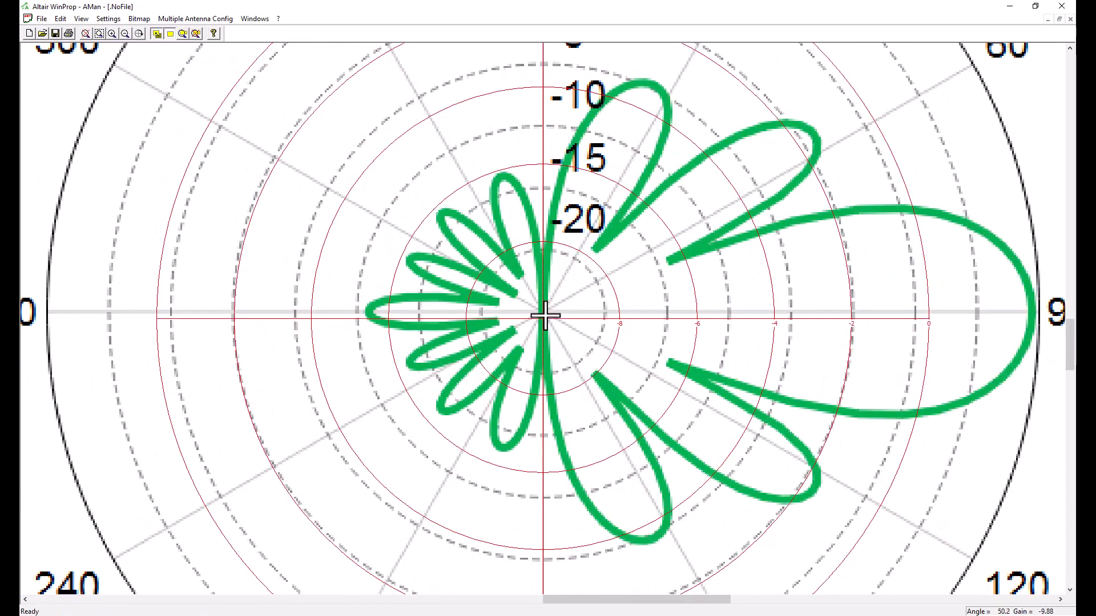
mouse_move(193, 64)
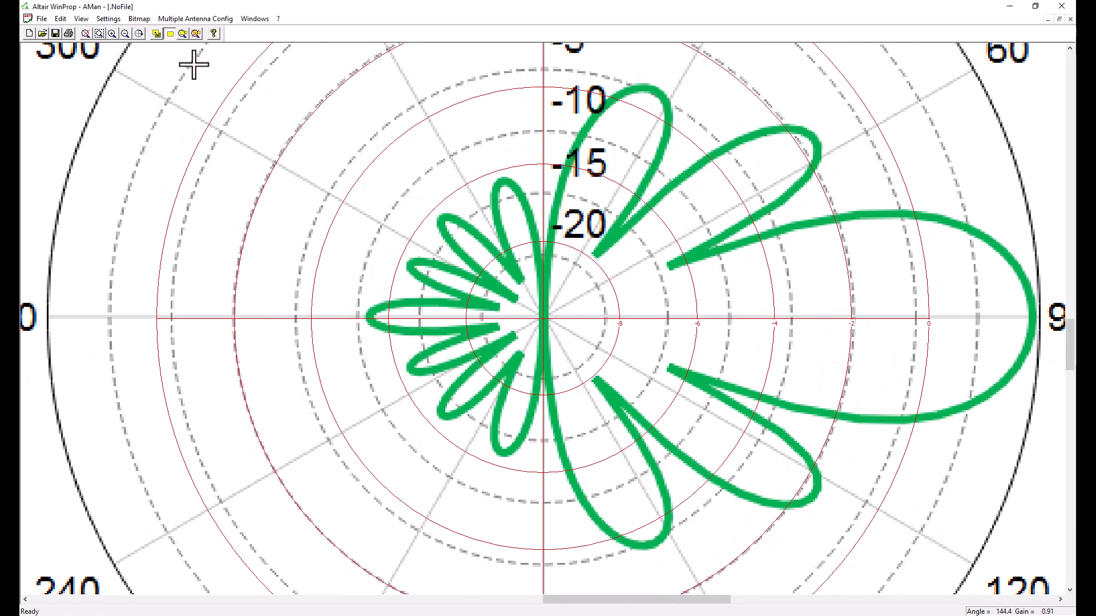
click(98, 33)
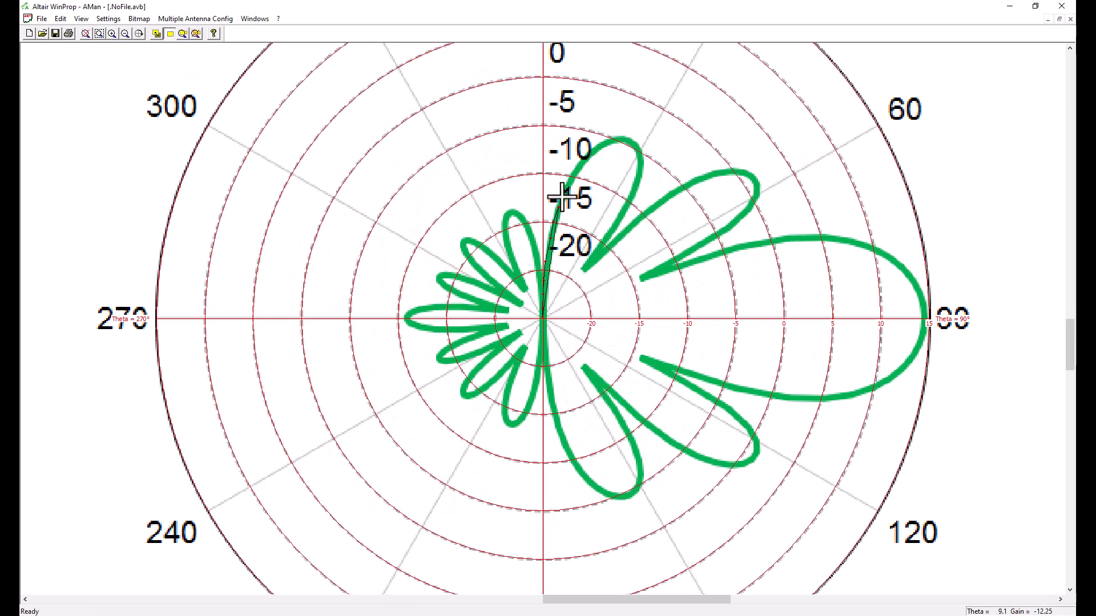
mouse_move(595, 286)
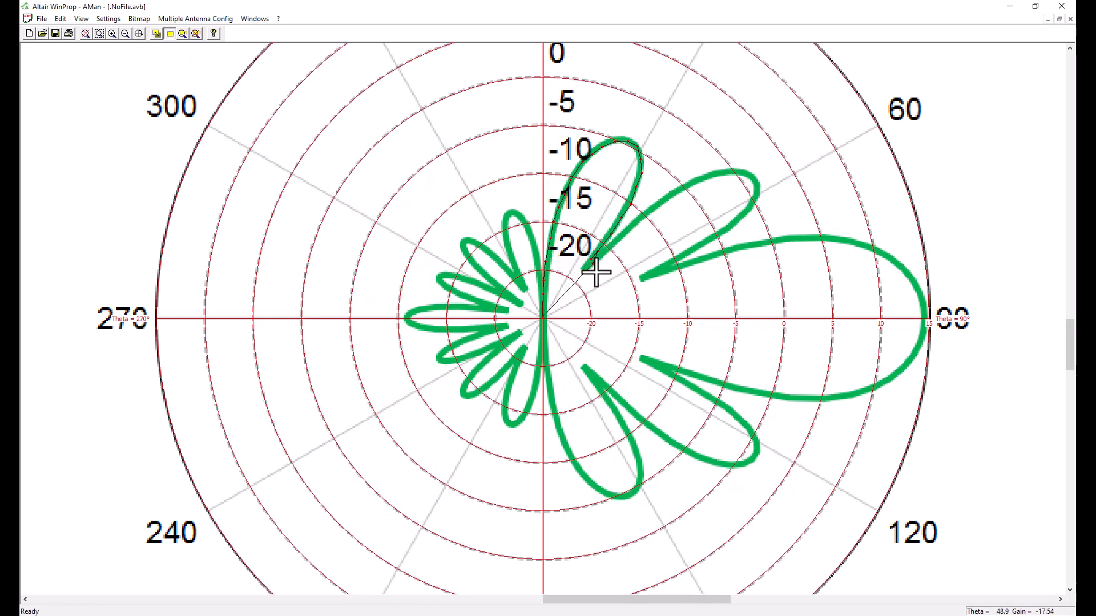
mouse_move(609, 253)
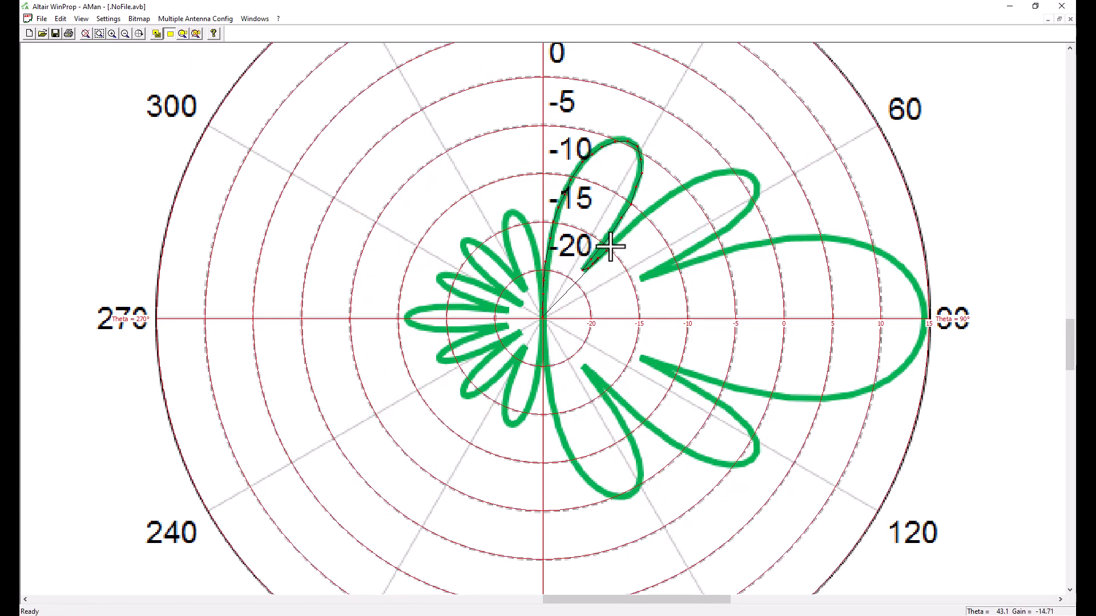
mouse_move(625, 235)
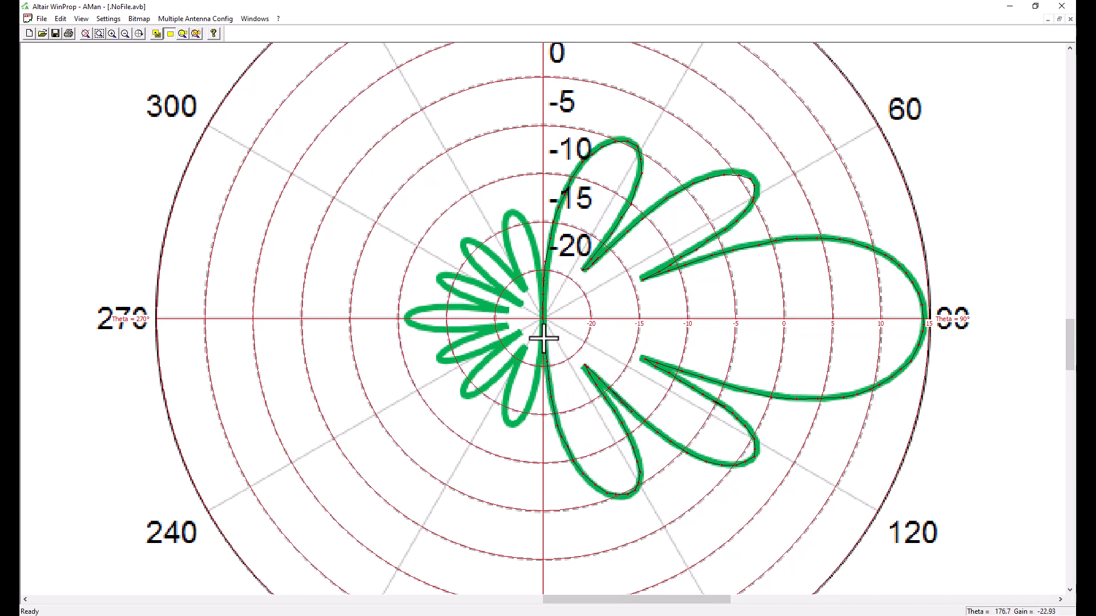
mouse_move(525, 420)
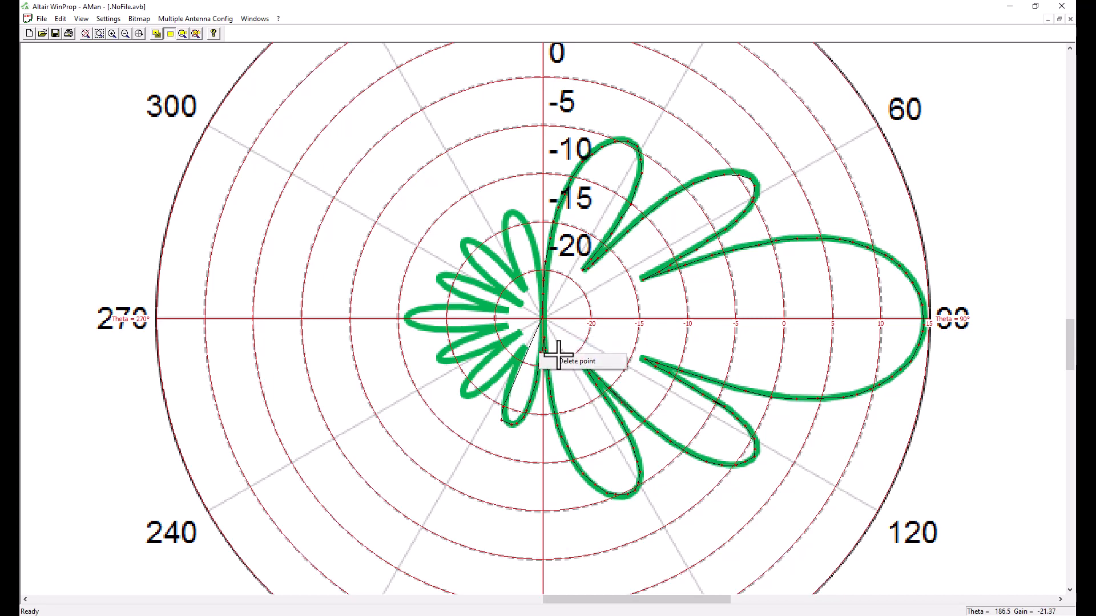
mouse_move(514, 356)
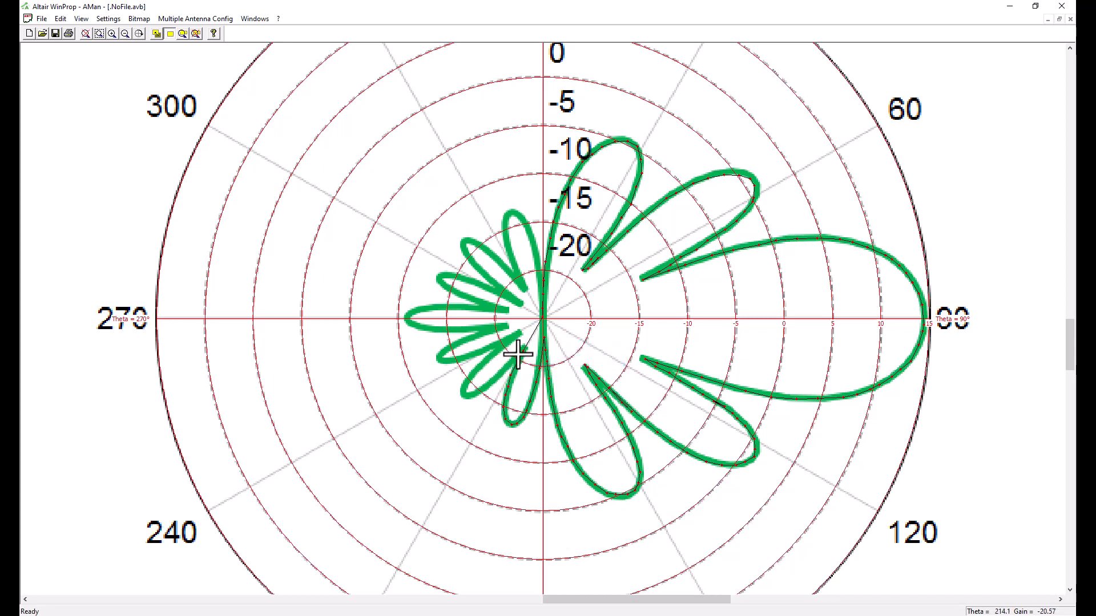
mouse_move(454, 363)
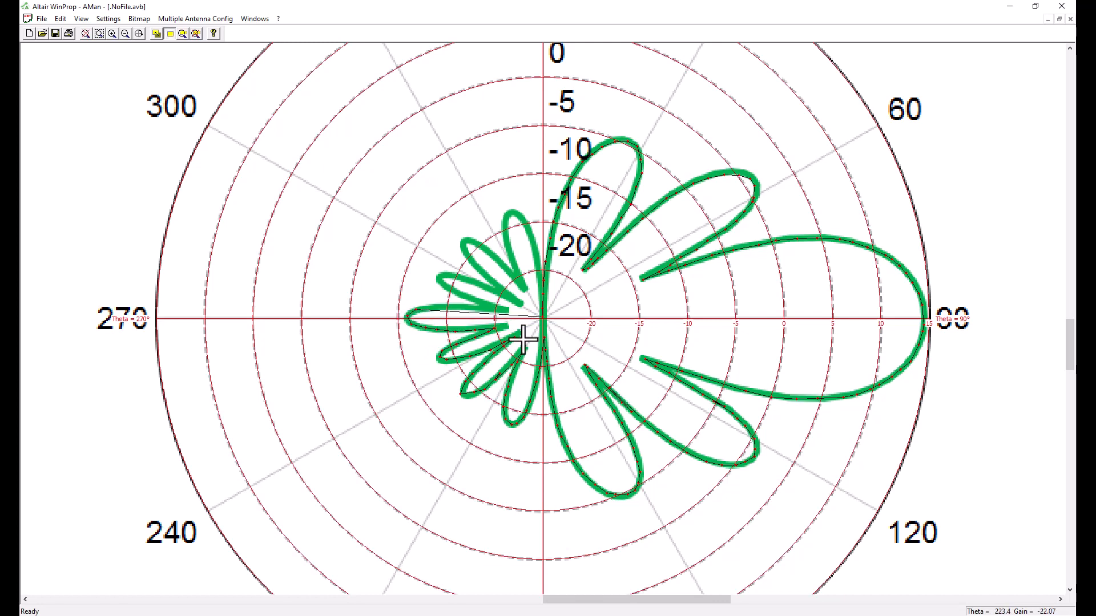
mouse_move(487, 320)
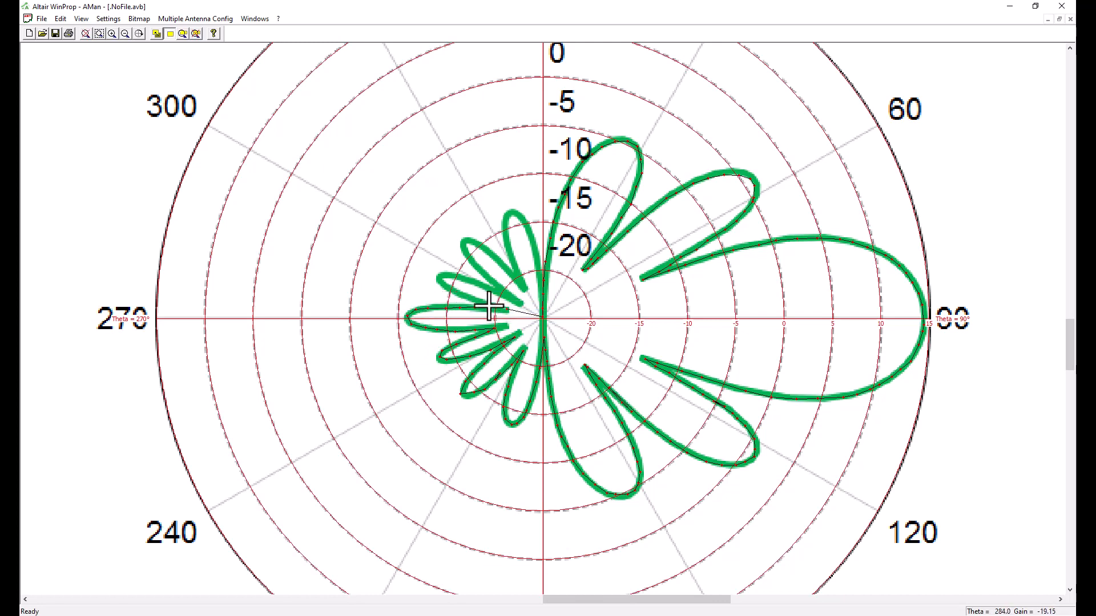
mouse_move(461, 308)
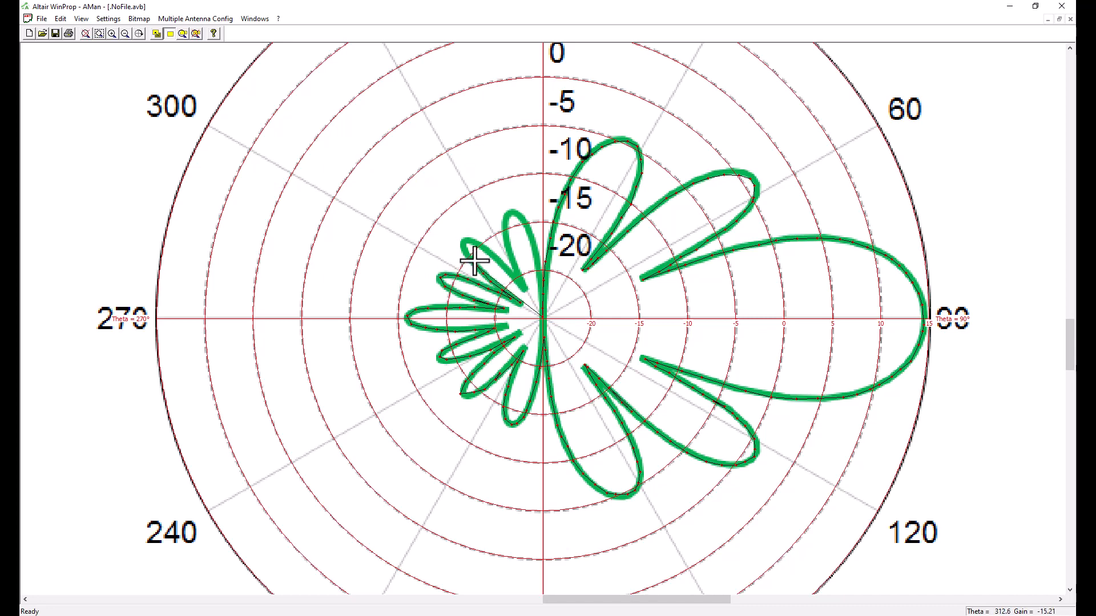
mouse_move(520, 224)
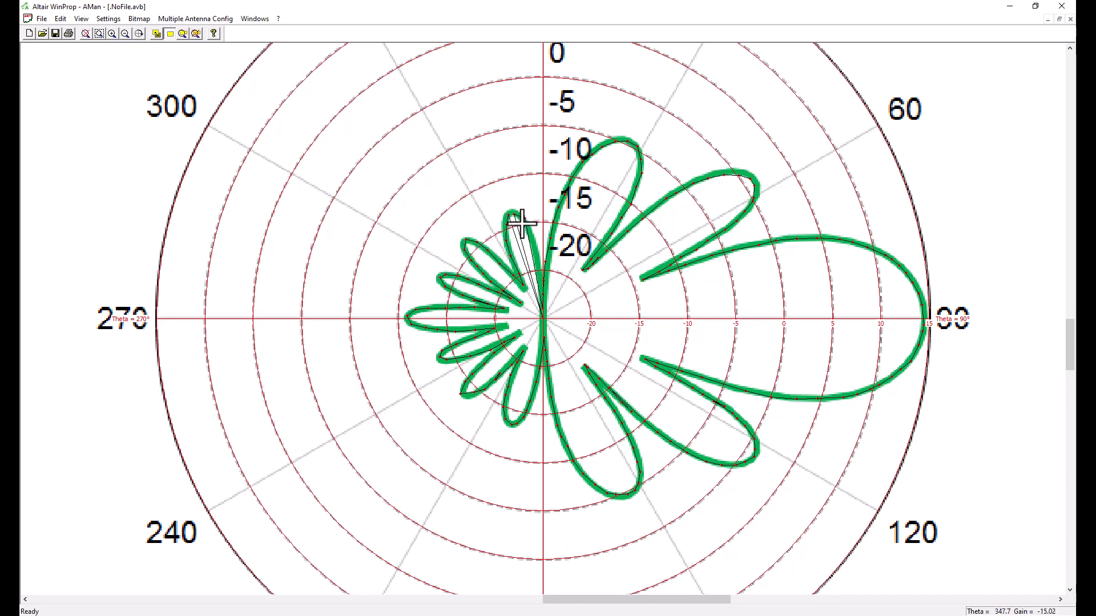
mouse_move(514, 218)
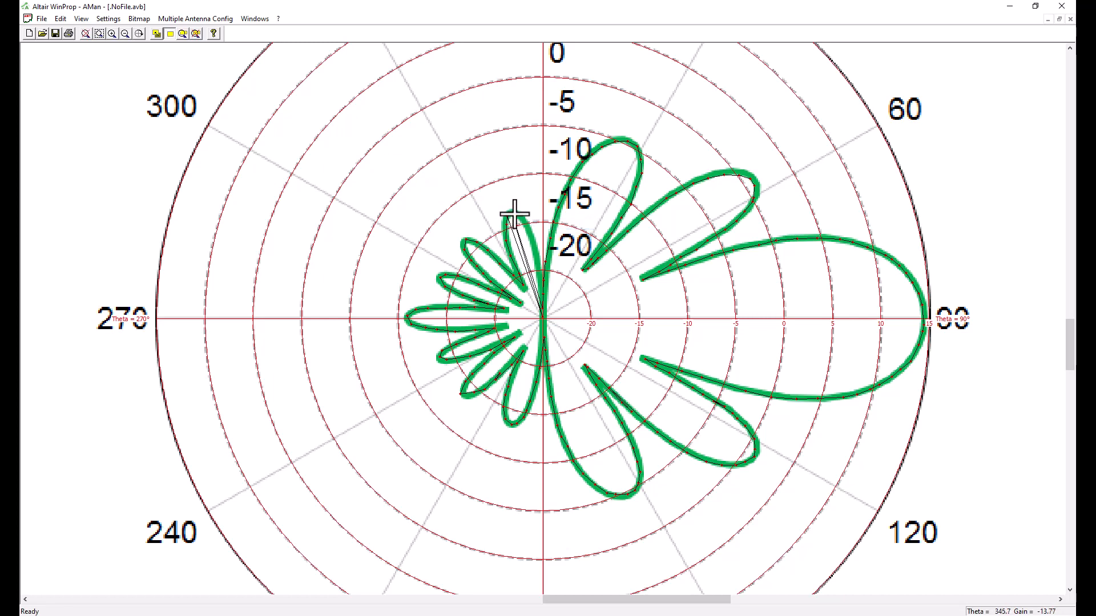
mouse_move(514, 218)
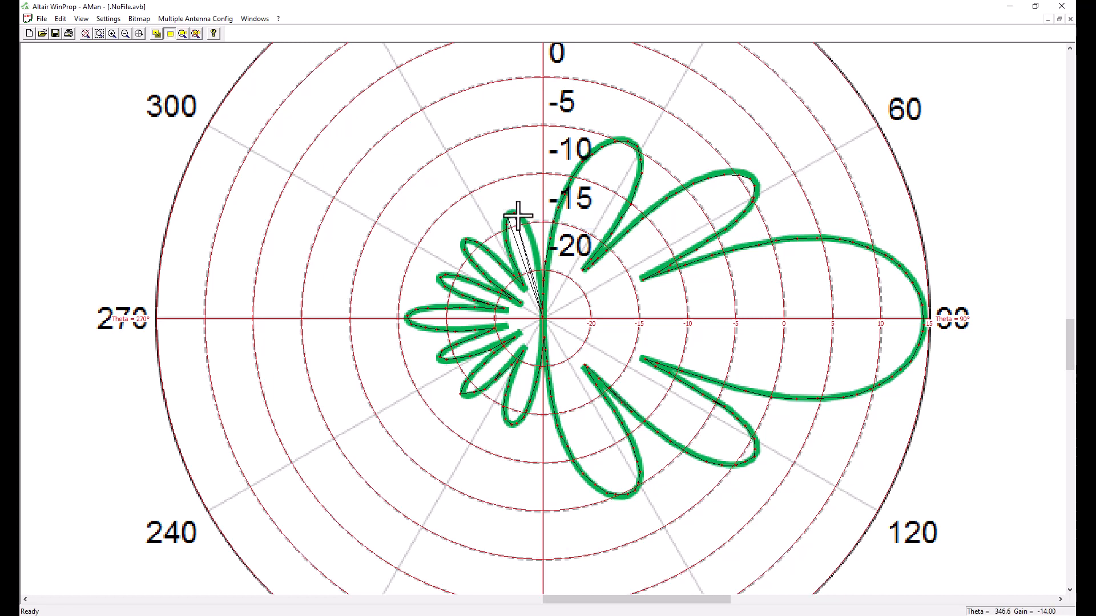
mouse_move(504, 217)
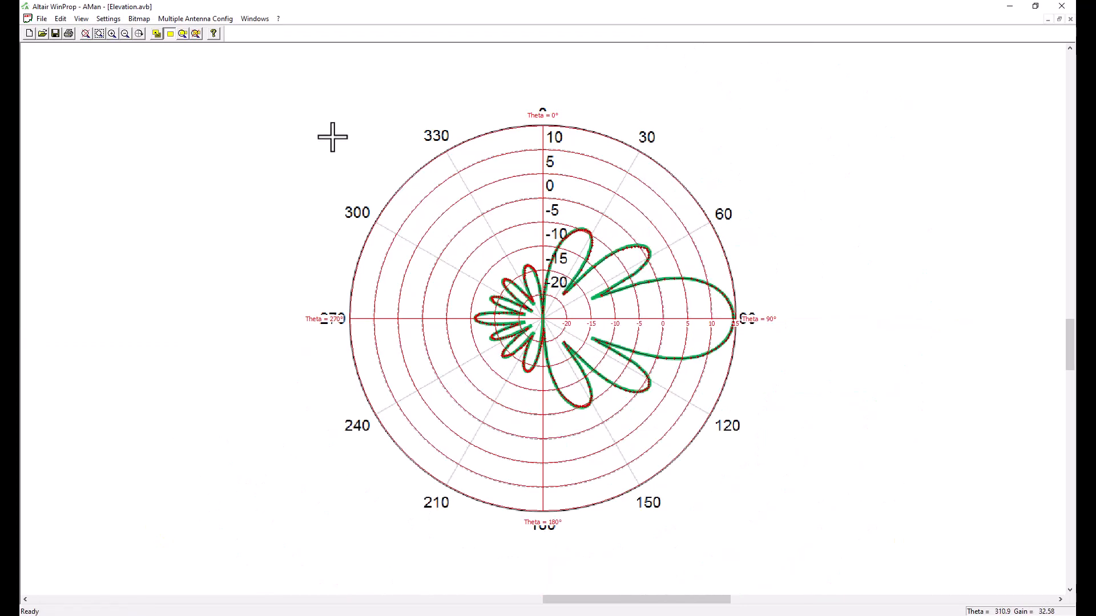
- Tile the Elevation and Azimuth windows side by side and start the 2D-to-3D conversion
click(254, 18)
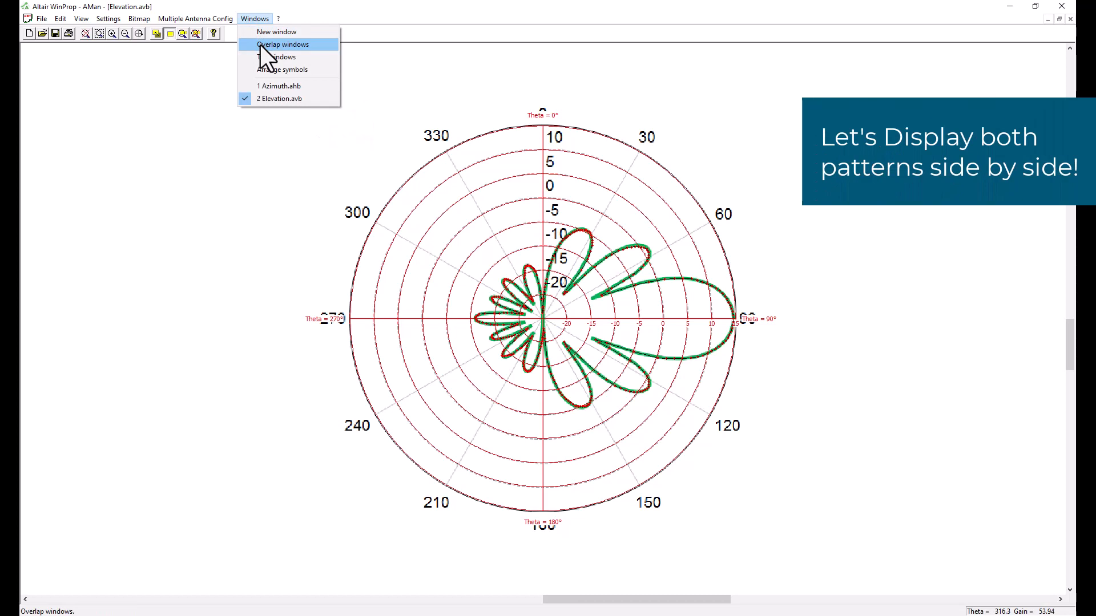
click(282, 57)
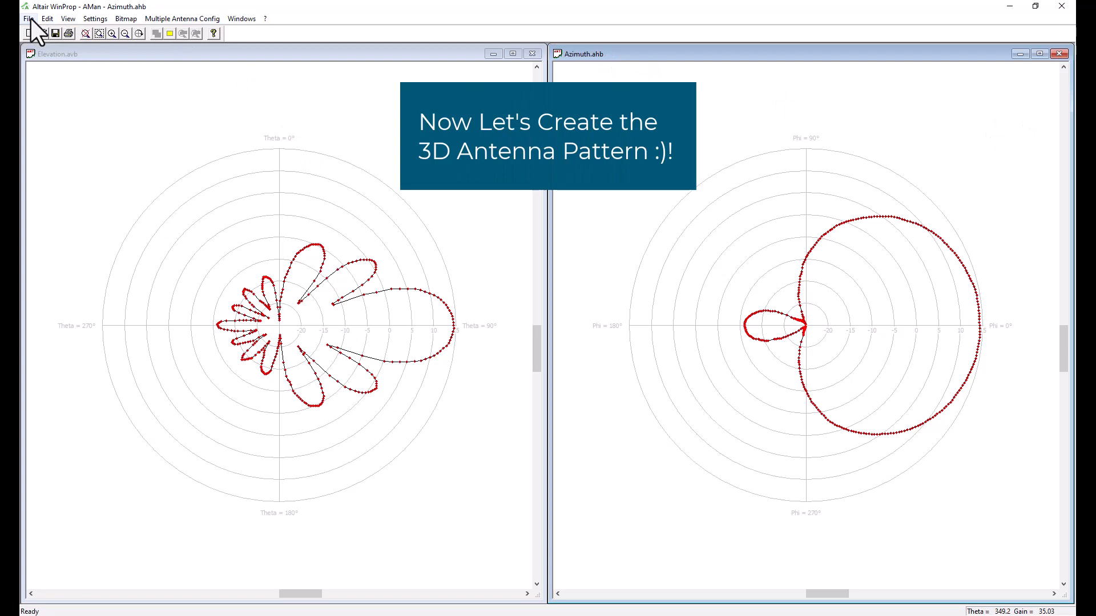
click(68, 177)
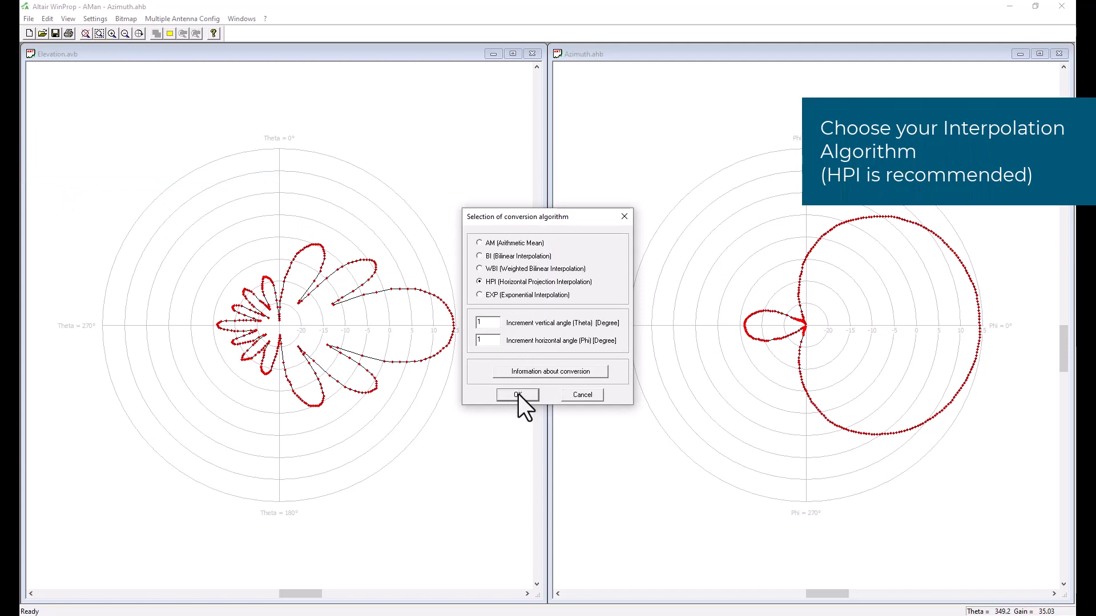
- Accept HPI interpolation at 1° steps with manual scale to display the 3D pattern
click(518, 395)
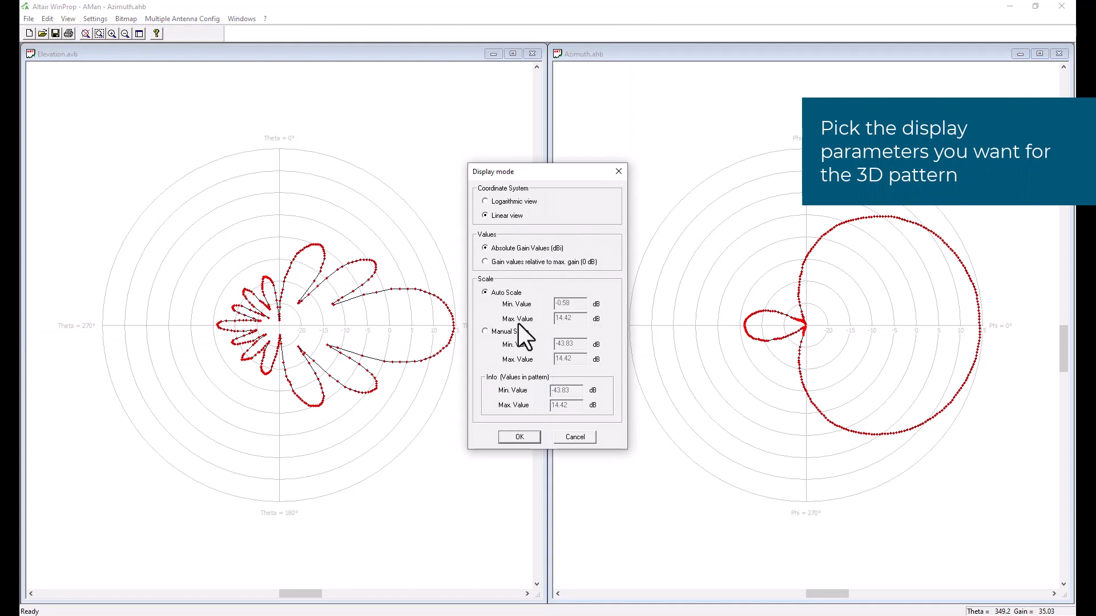
click(484, 331)
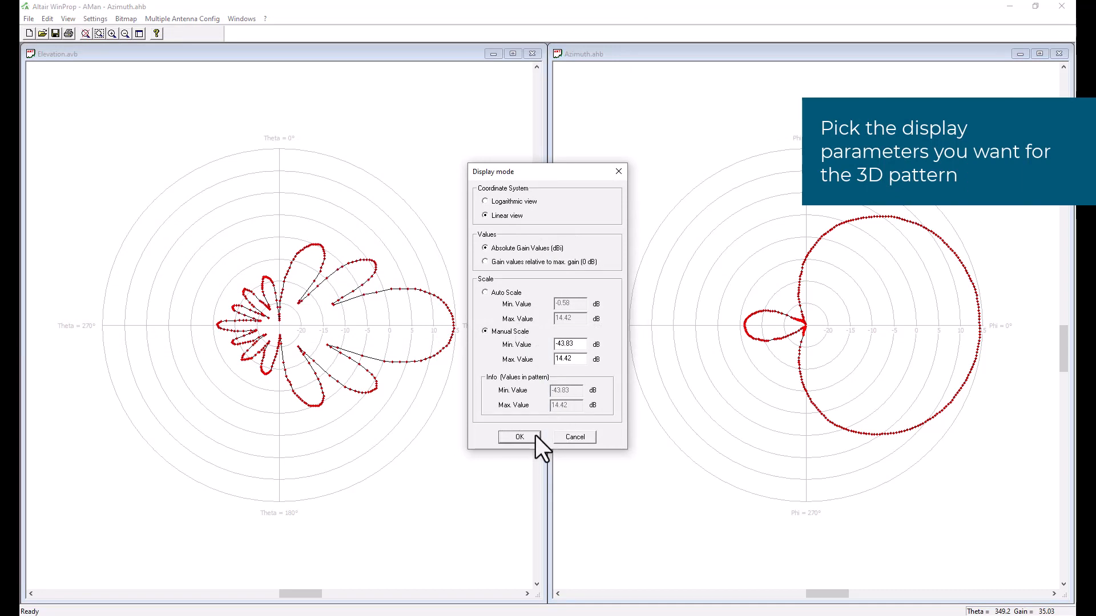
click(520, 437)
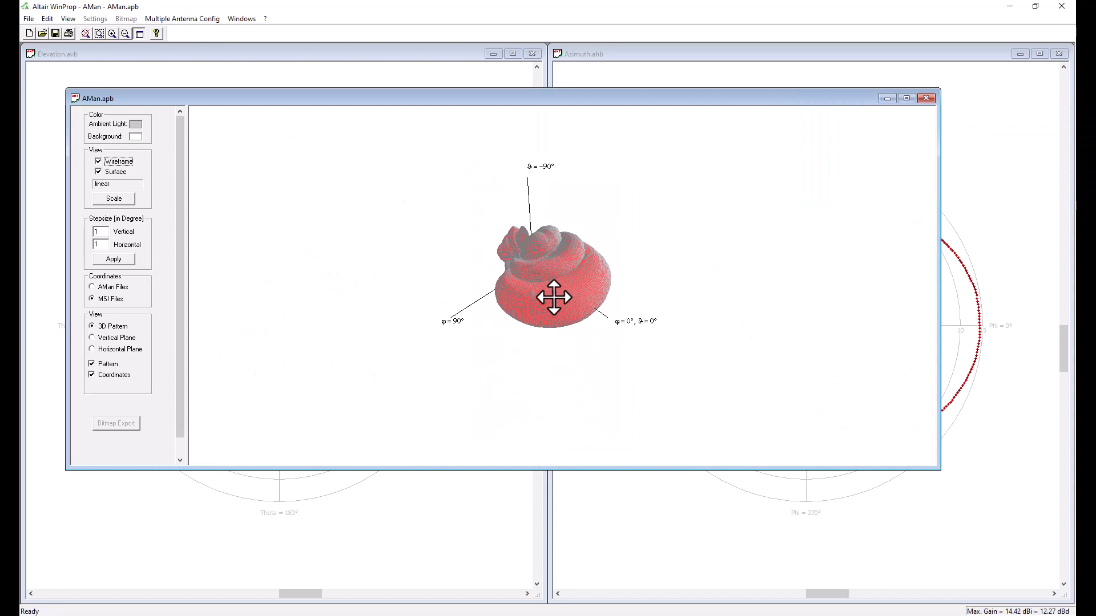
- Rotate and zoom the 3D pattern and label its axes in AMan Files coordinates
drag(555, 297, 547, 264)
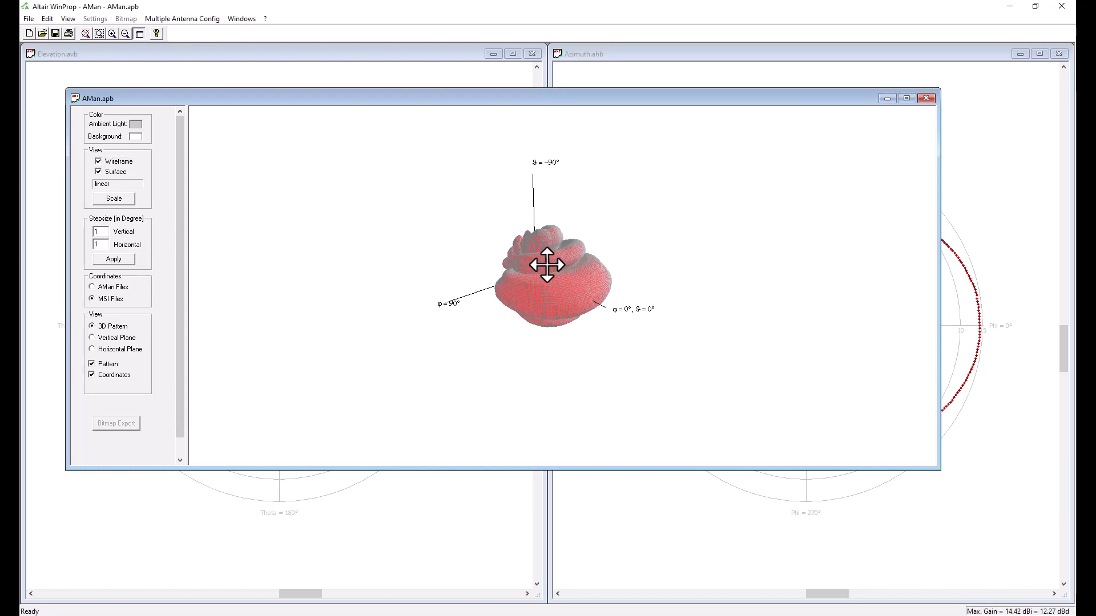
drag(546, 264, 553, 290)
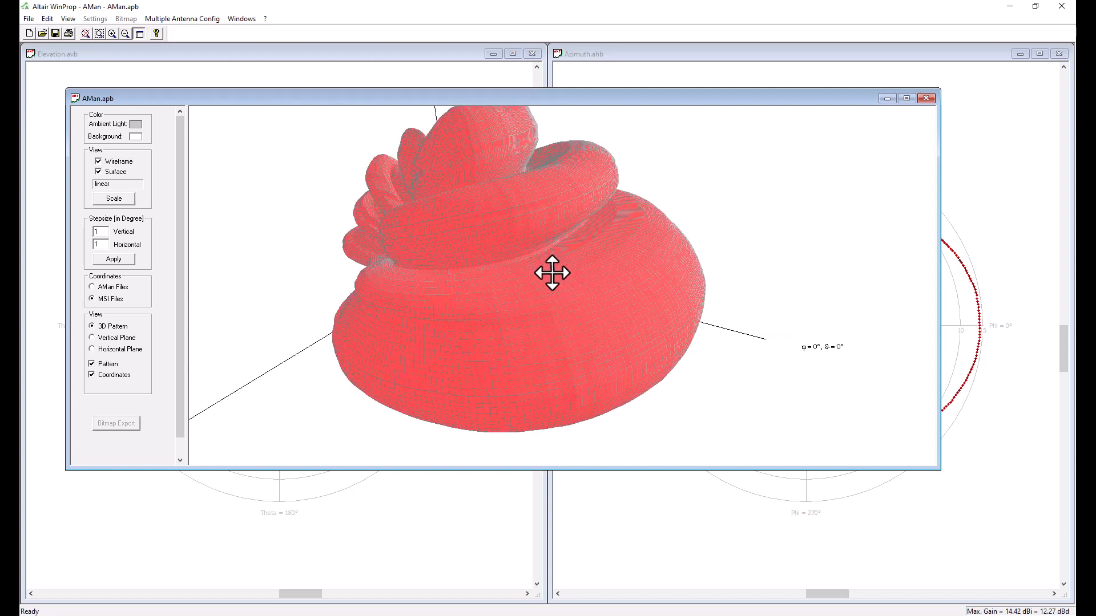
drag(553, 272, 537, 204)
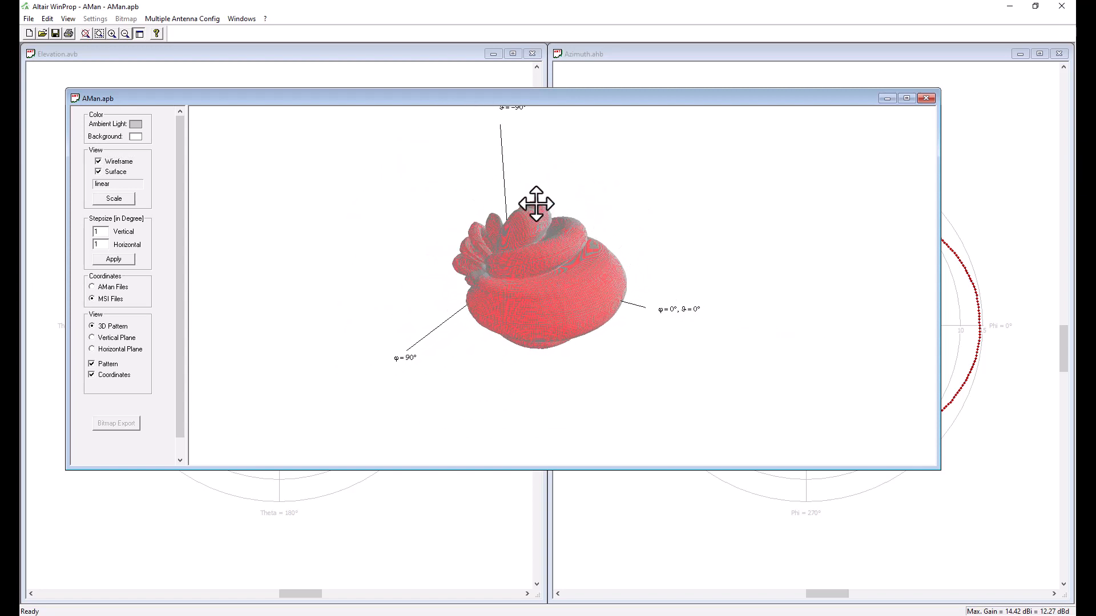
click(92, 287)
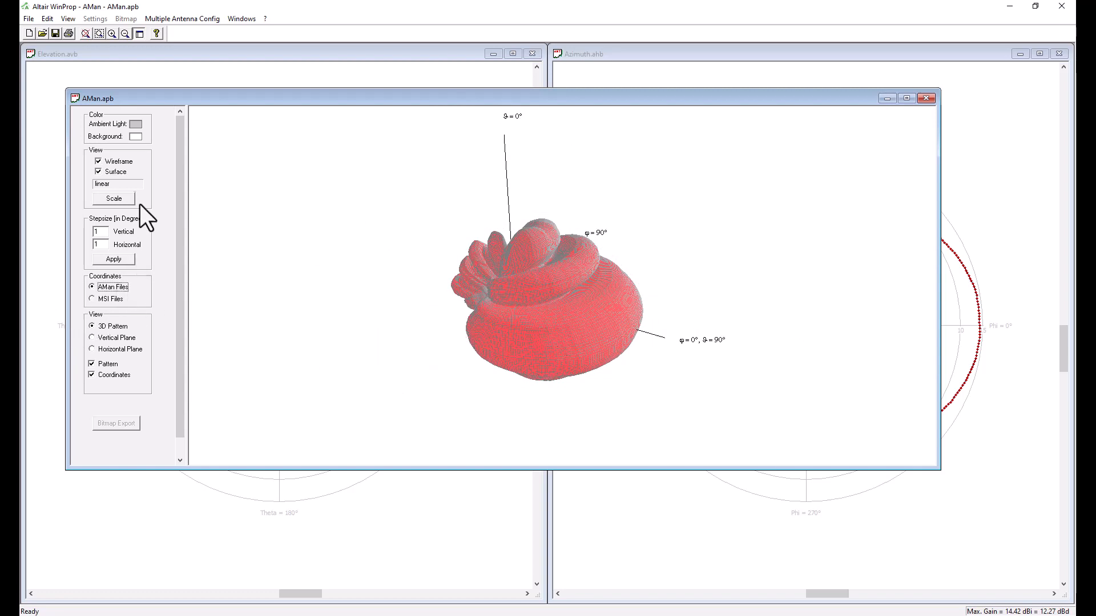
- Show the pattern as a solid surface only, then switch to the horizontal plane cut
click(98, 161)
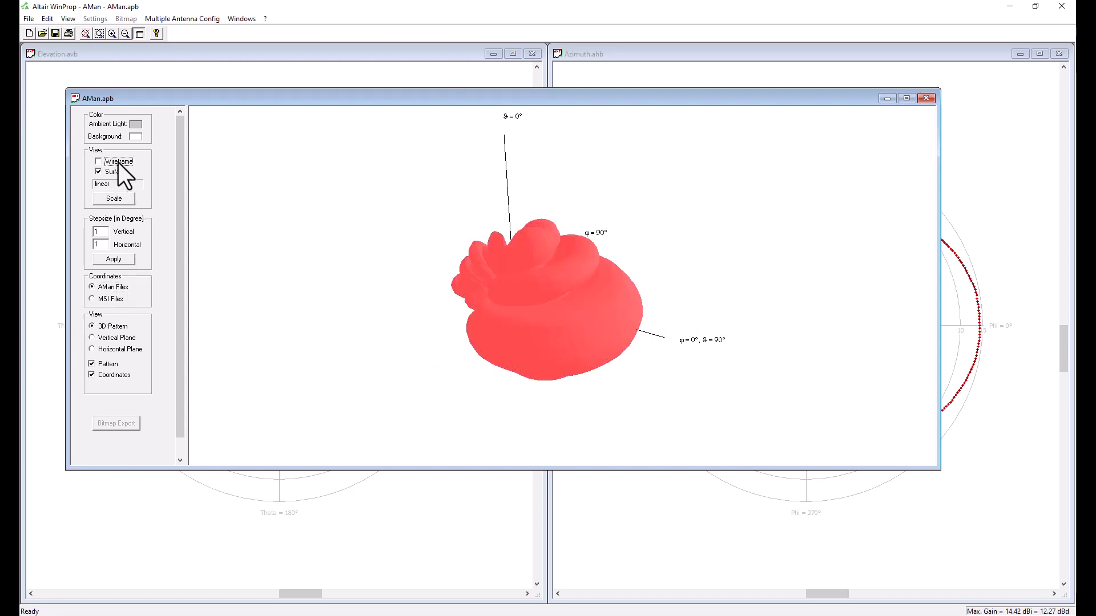
click(98, 161)
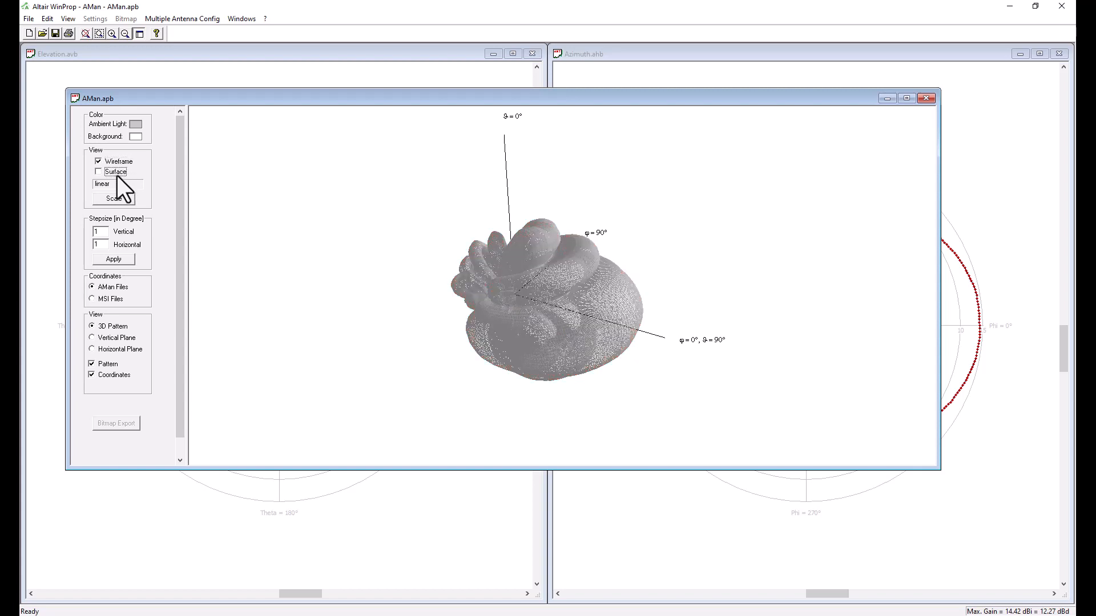
mouse_move(545, 345)
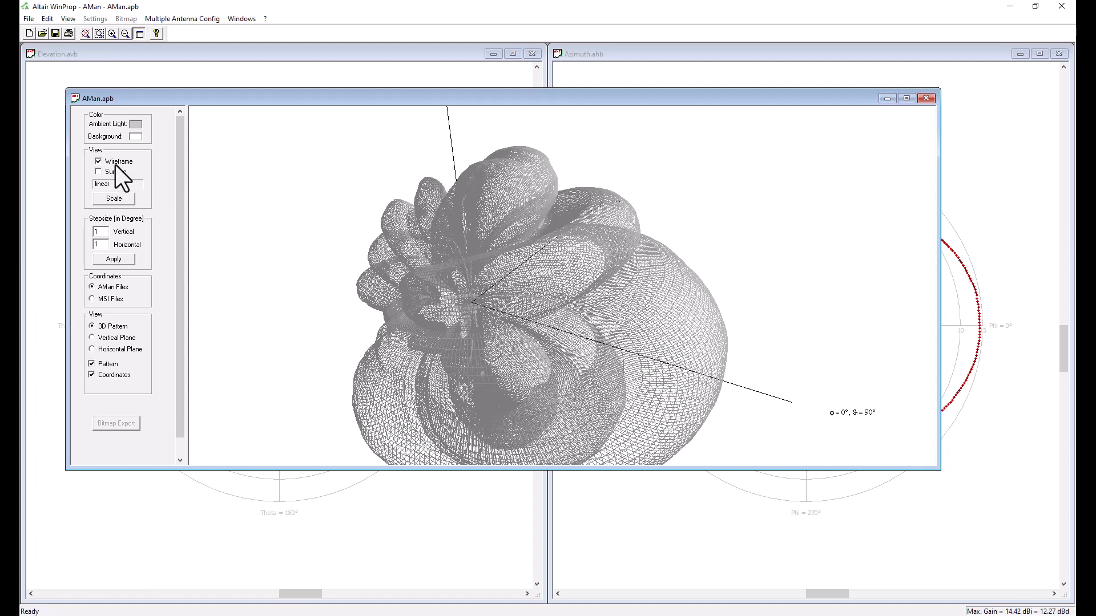
click(98, 171)
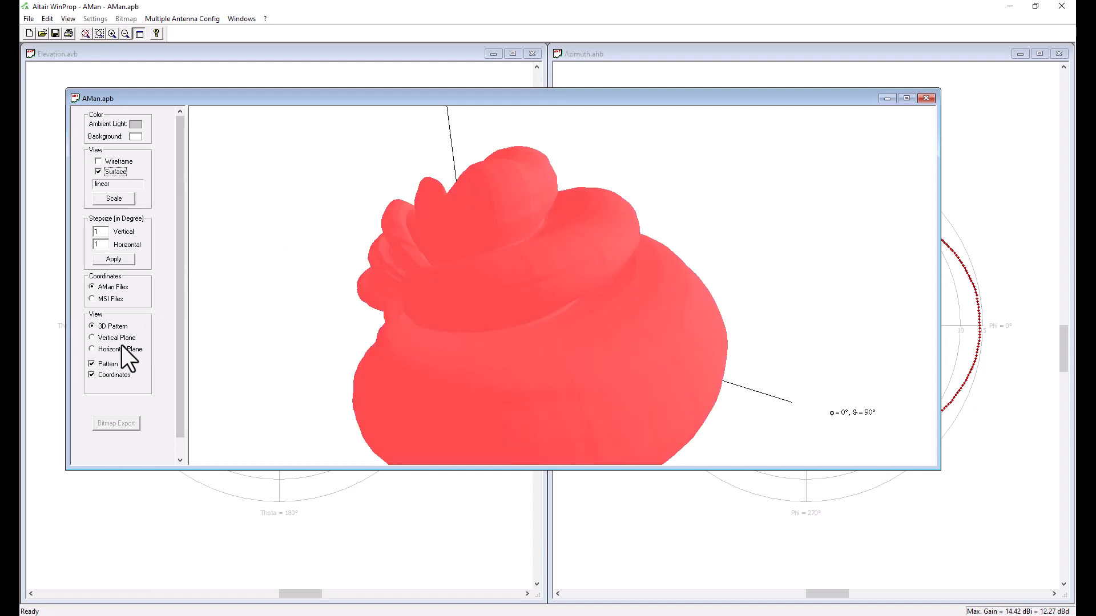
click(92, 338)
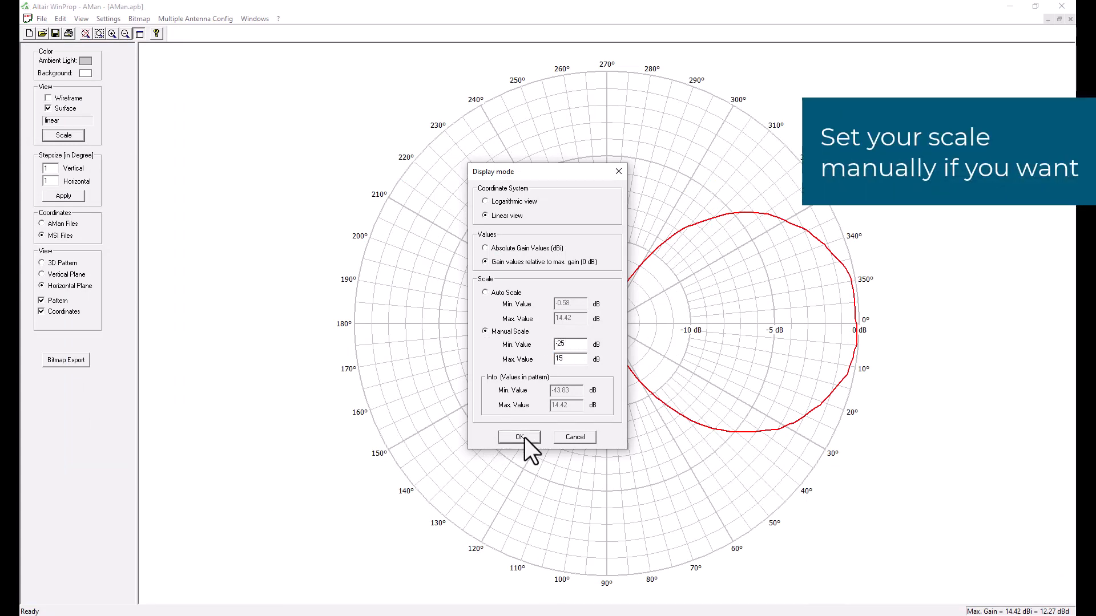
- Apply the relative-gain manual scale, view the vertical plane cut, then return to the 3D pattern
click(518, 436)
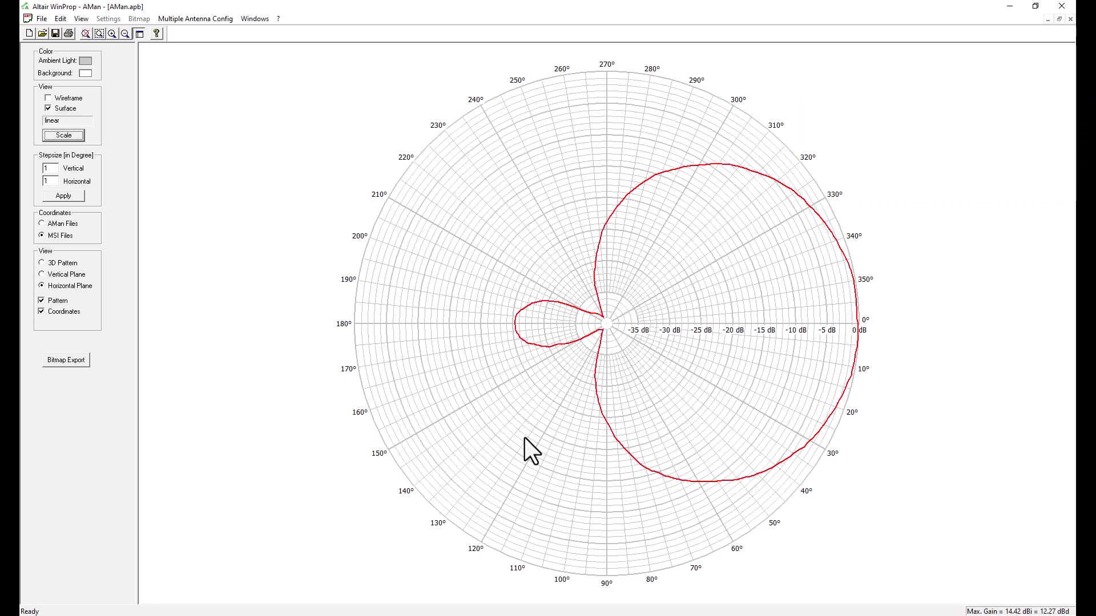
mouse_move(68, 292)
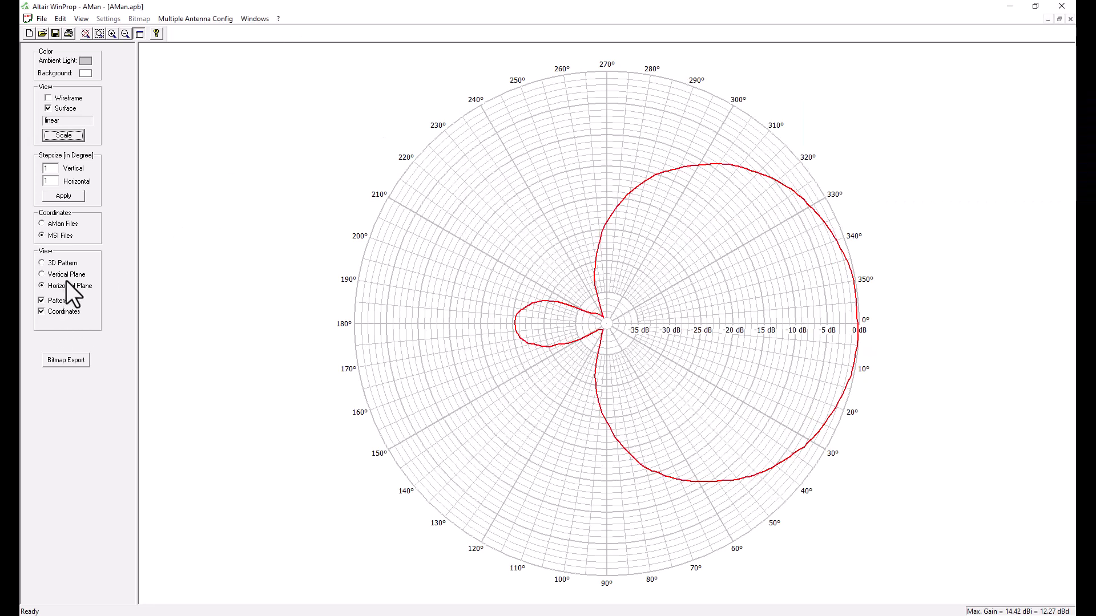
click(42, 274)
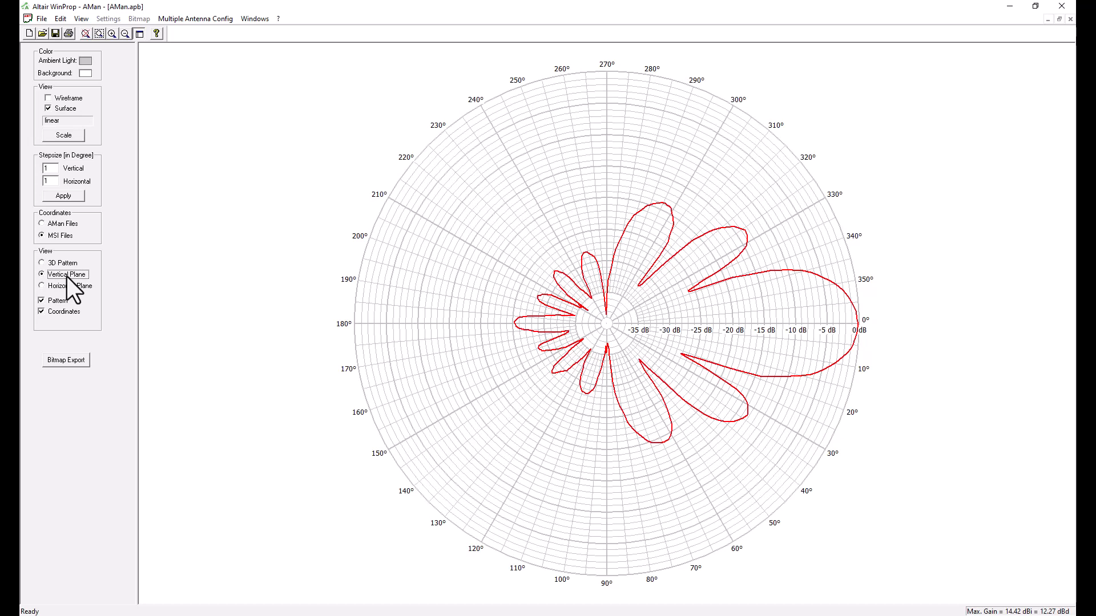
mouse_move(67, 307)
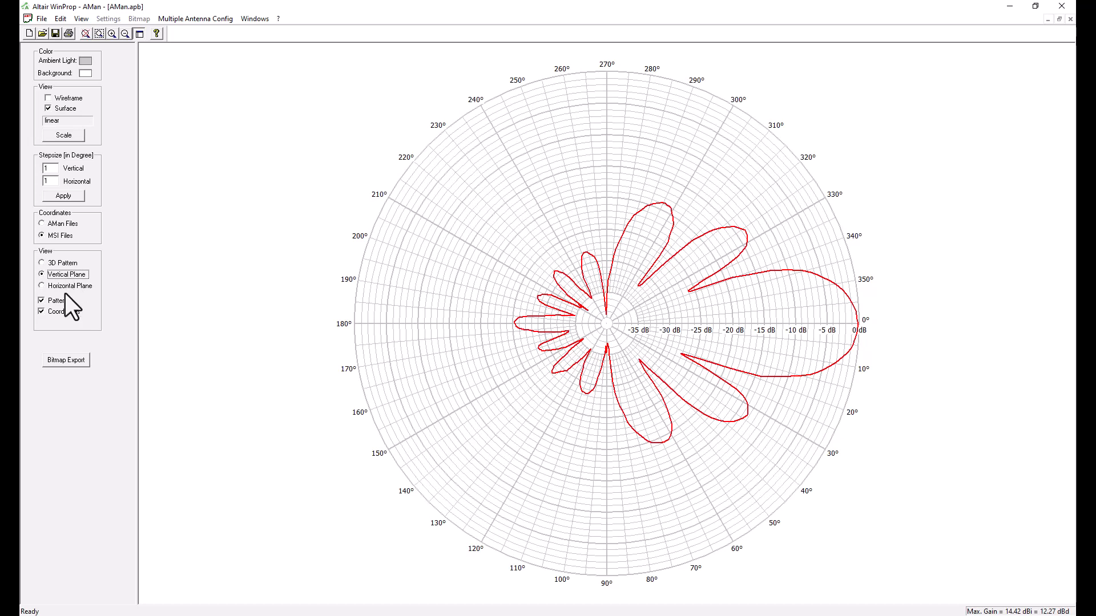
mouse_move(71, 292)
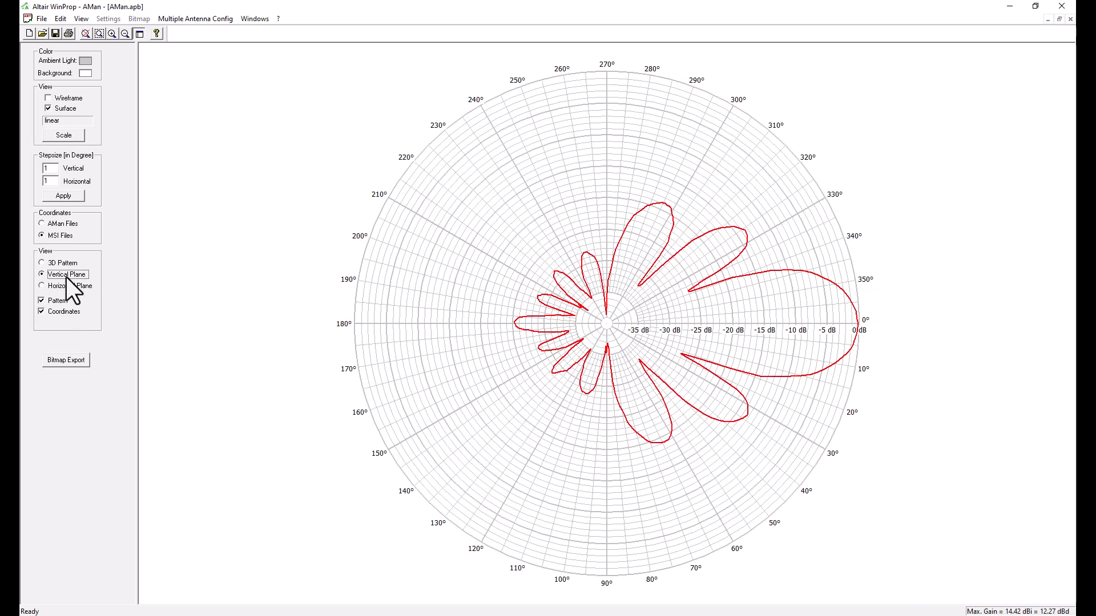
click(41, 263)
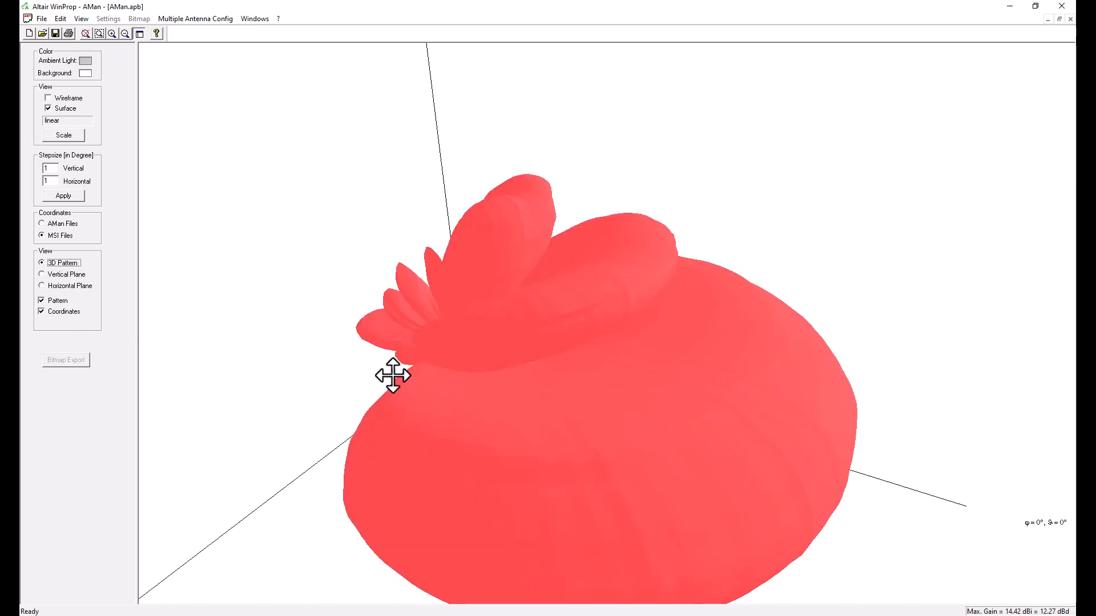